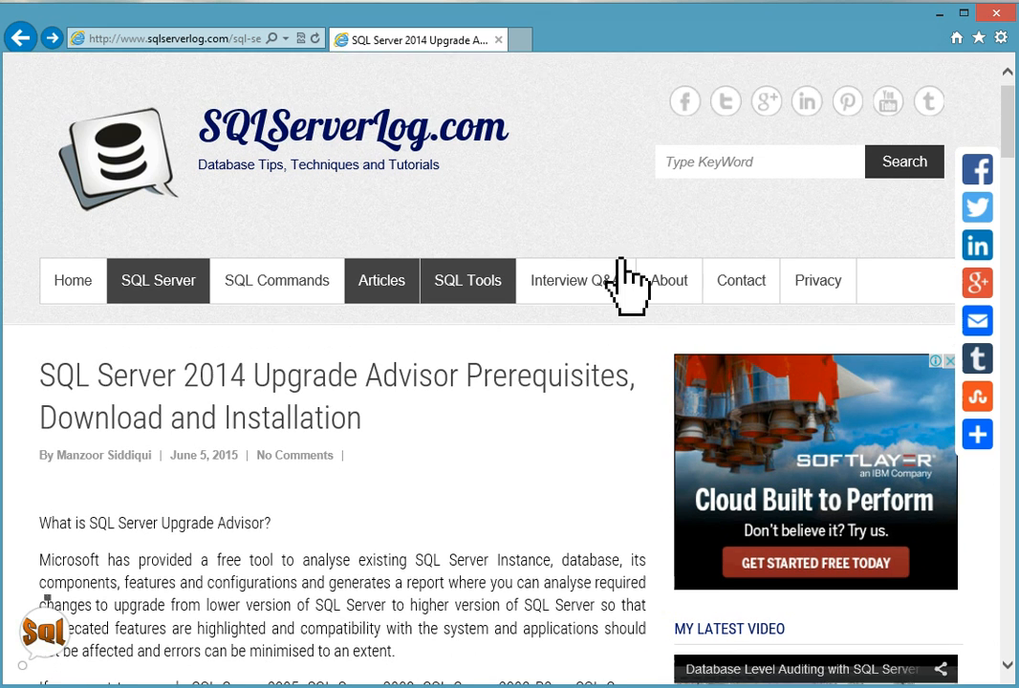
Open the article's ScriptDom download link, the SQL Server 2014 Feature Pack page, in a new tab
scroll(down, 3)
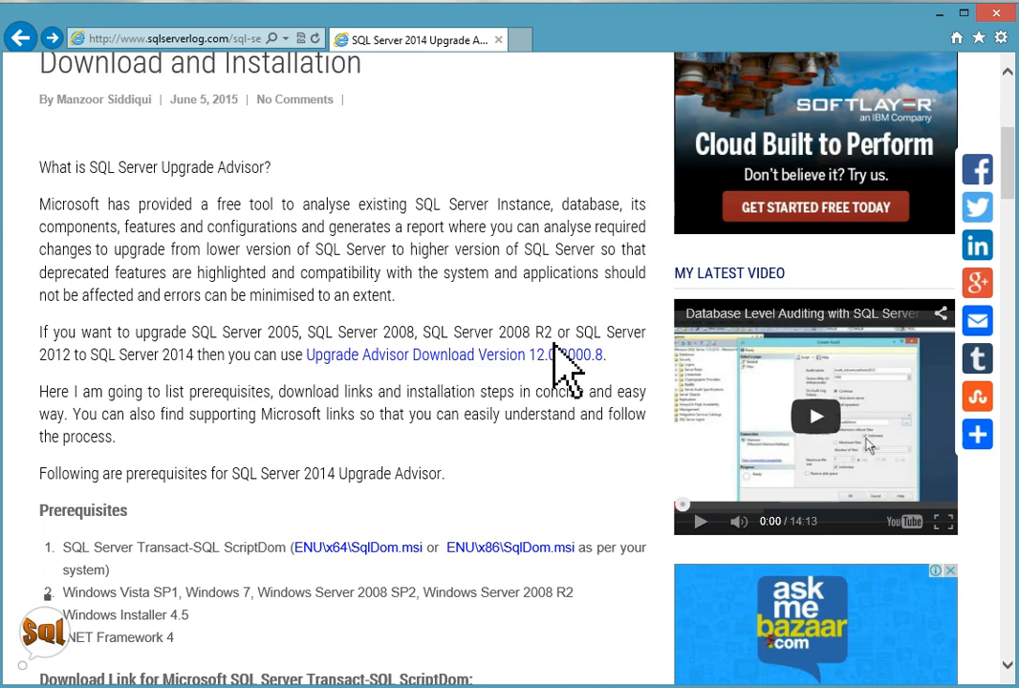
mouse_move(574, 467)
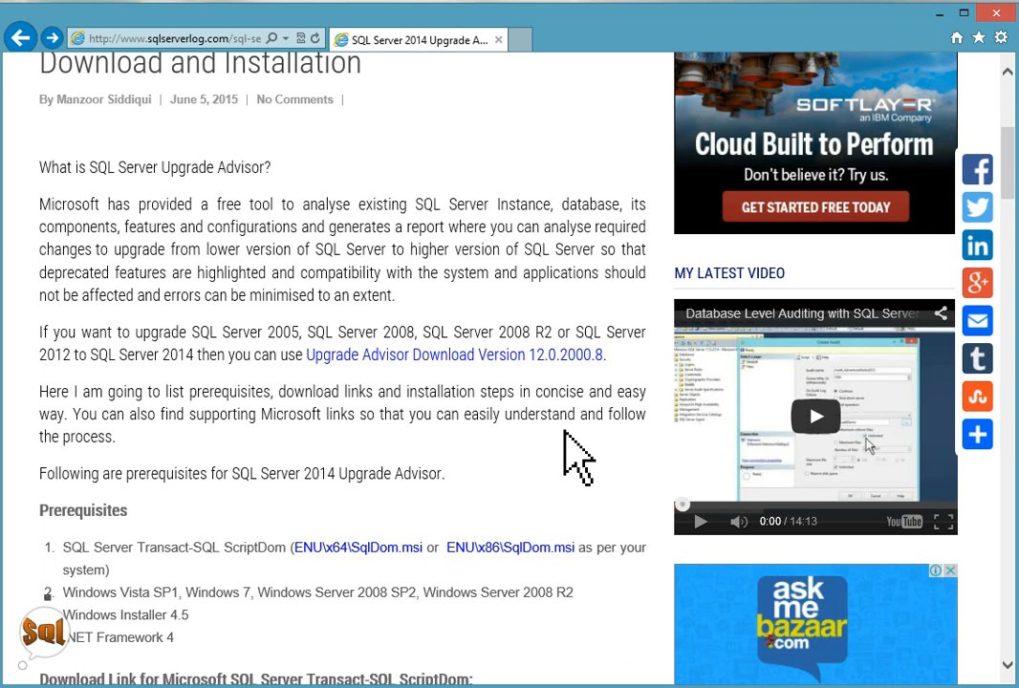
scroll(down, 3)
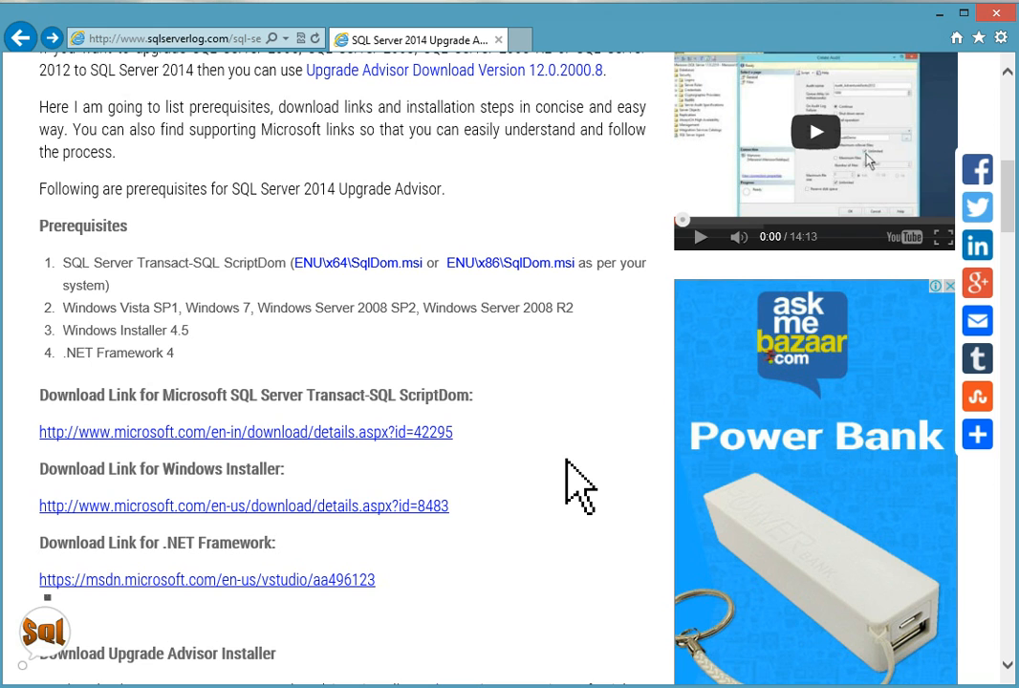
scroll(down, 3)
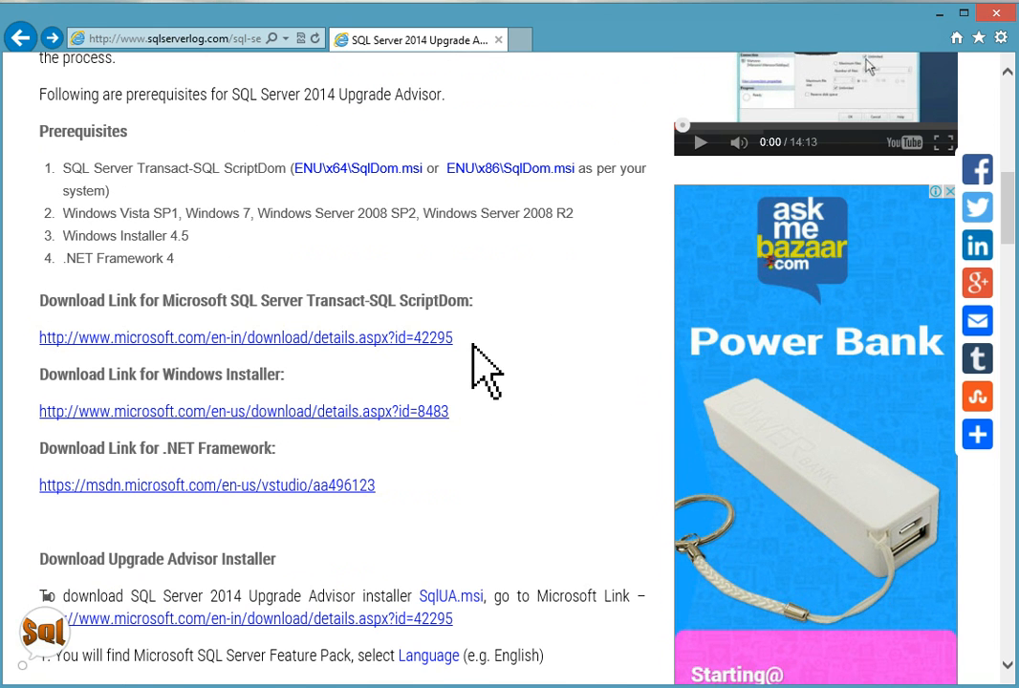
mouse_move(452, 355)
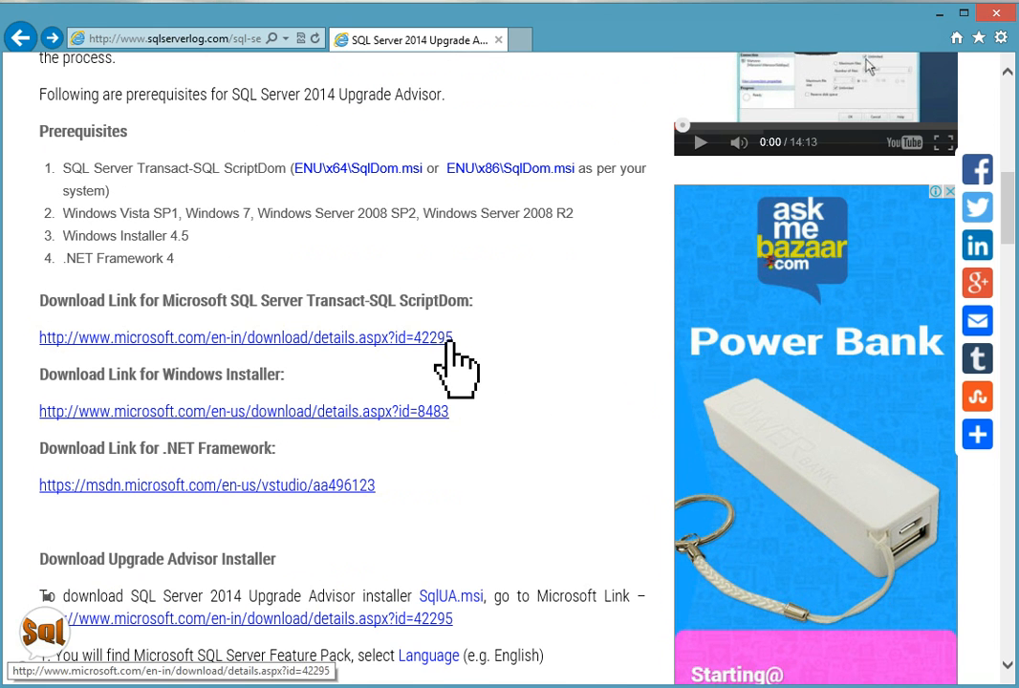
mouse_move(440, 382)
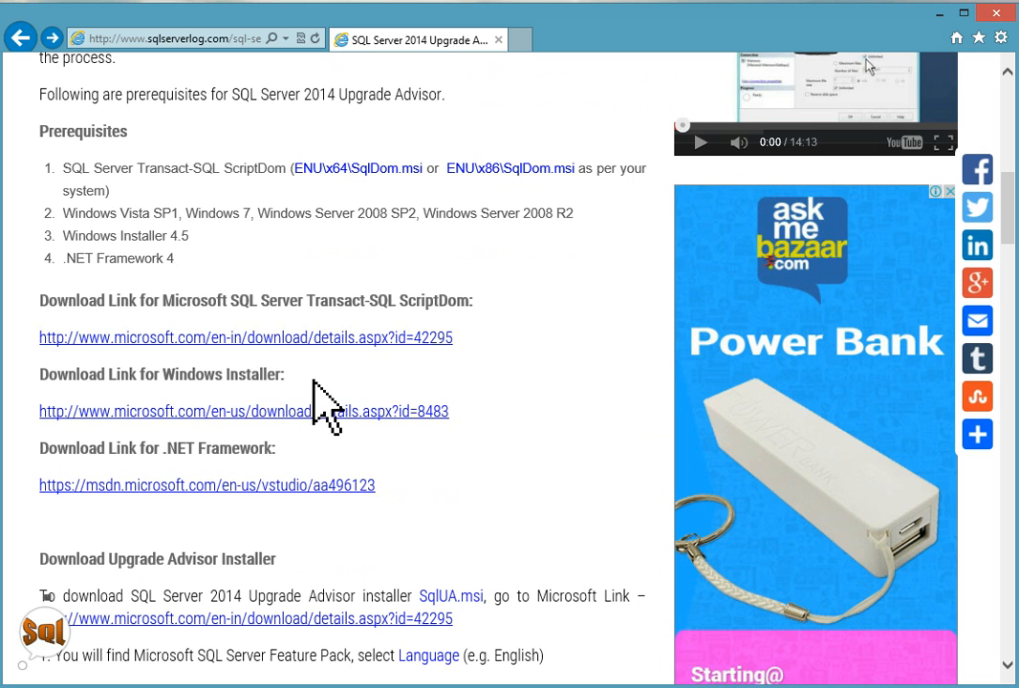
mouse_move(431, 500)
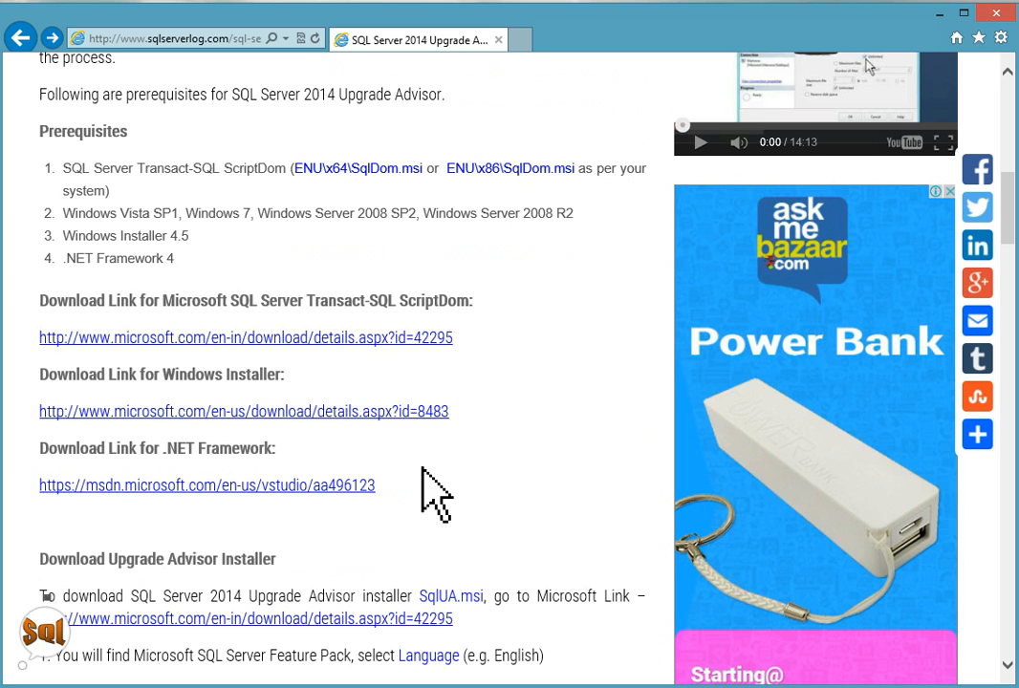
mouse_move(404, 549)
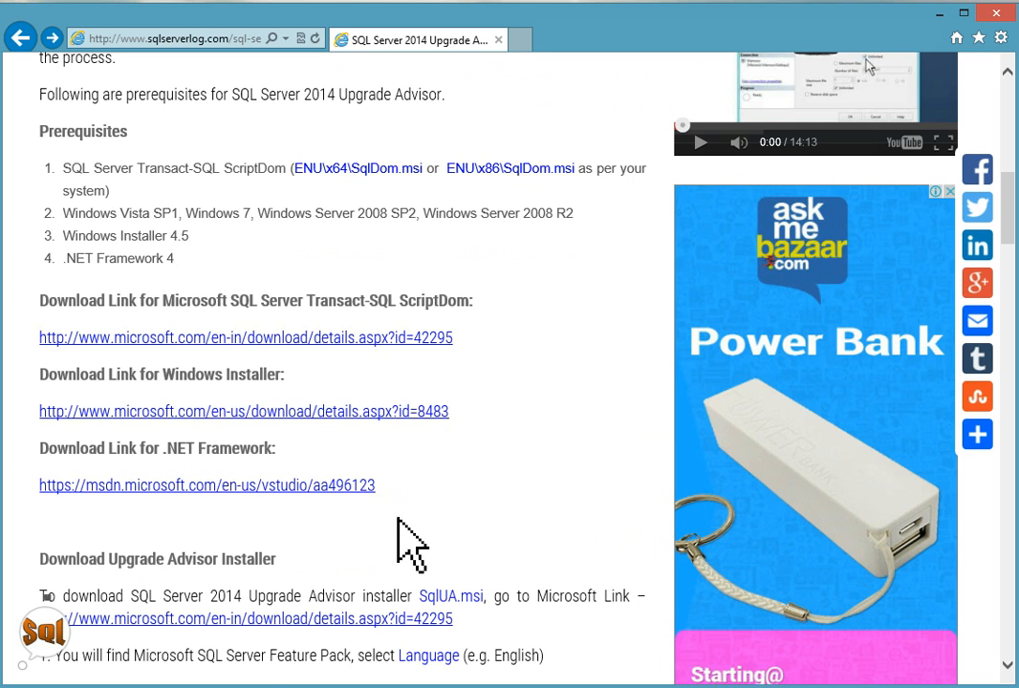
mouse_move(465, 543)
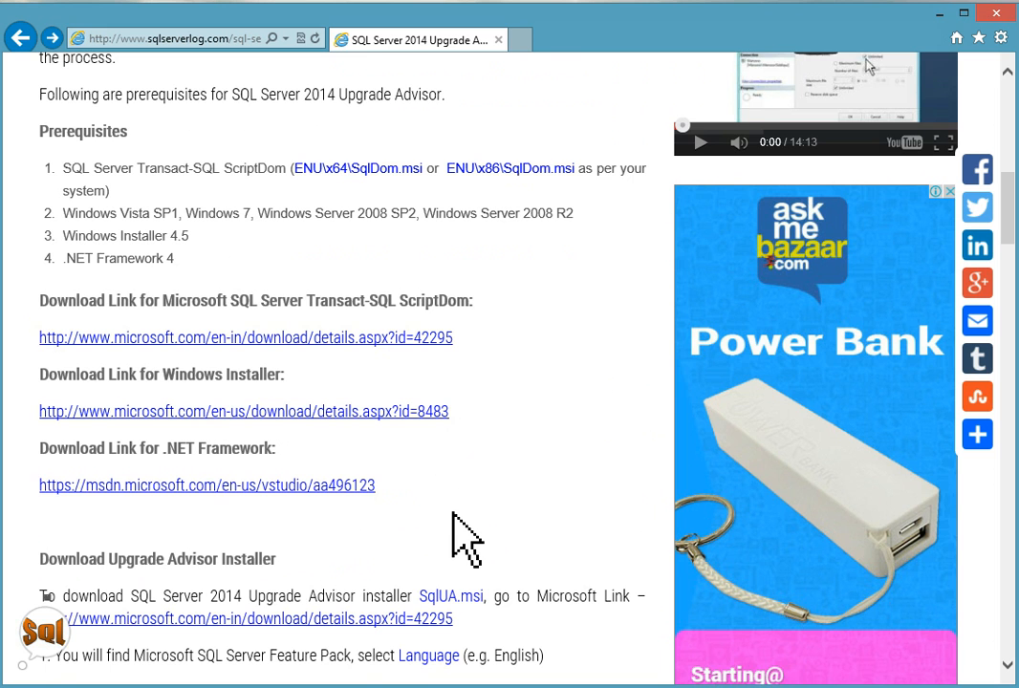
scroll(down, 3)
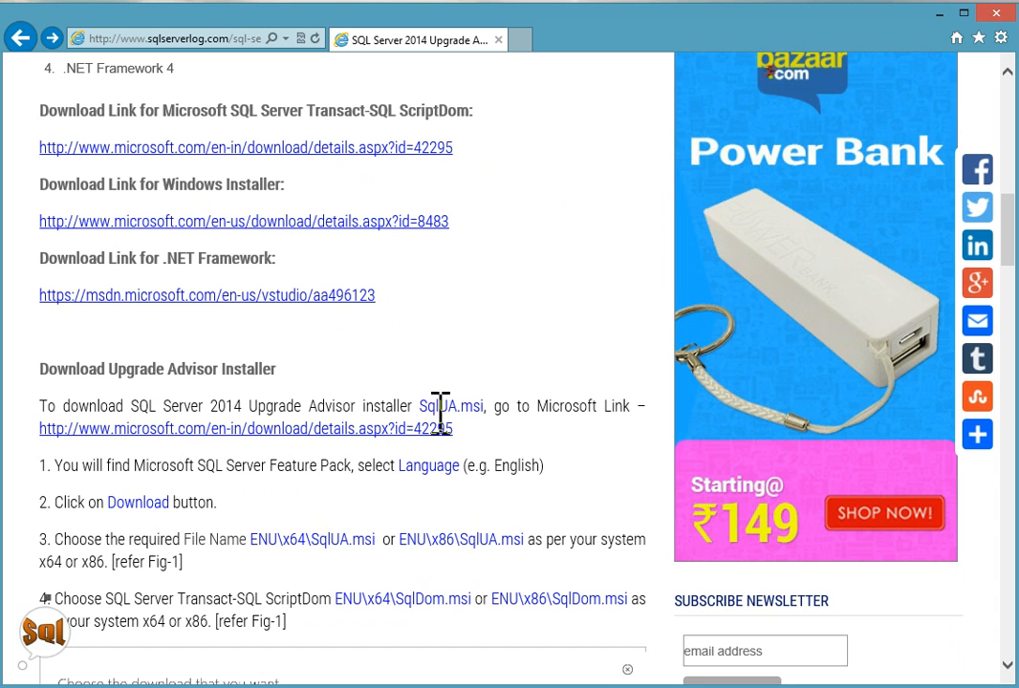
double_click(439, 406)
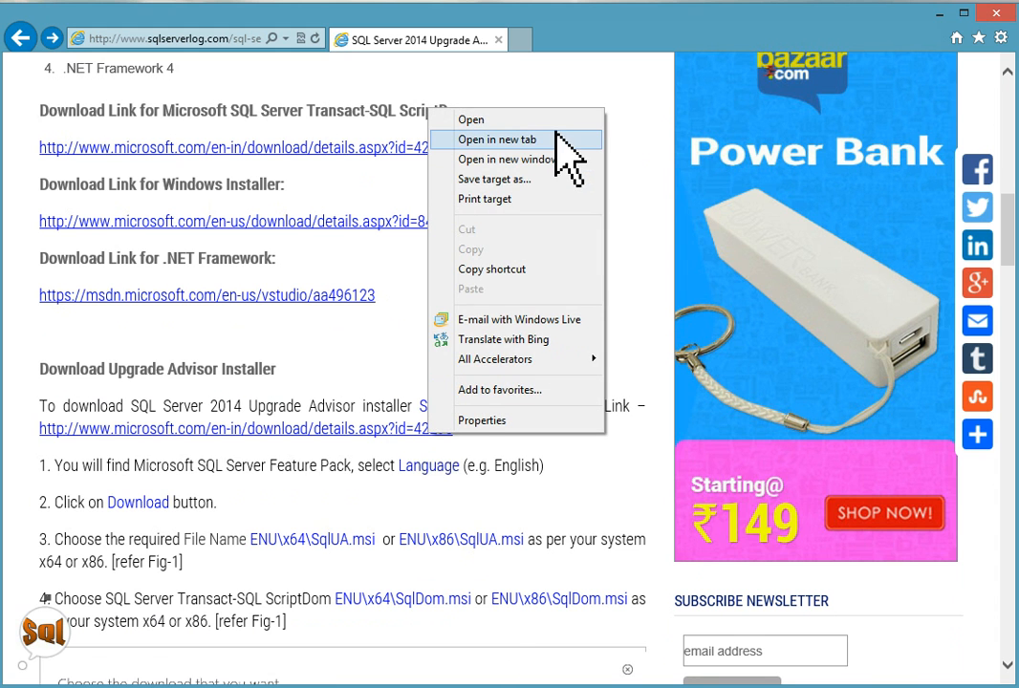
click(498, 138)
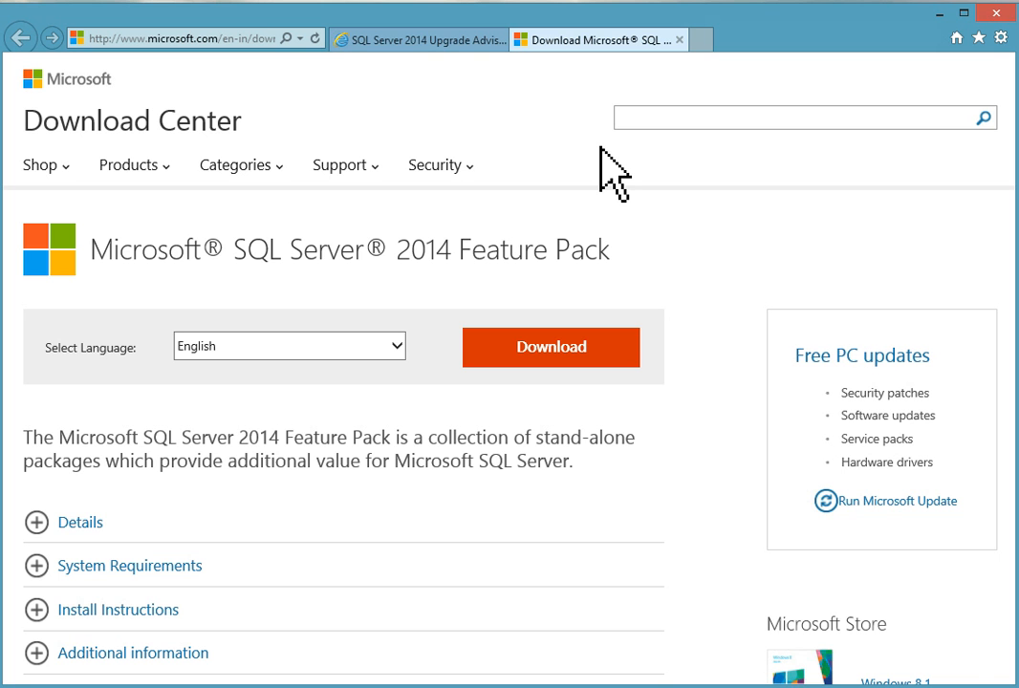
scroll(down, 3)
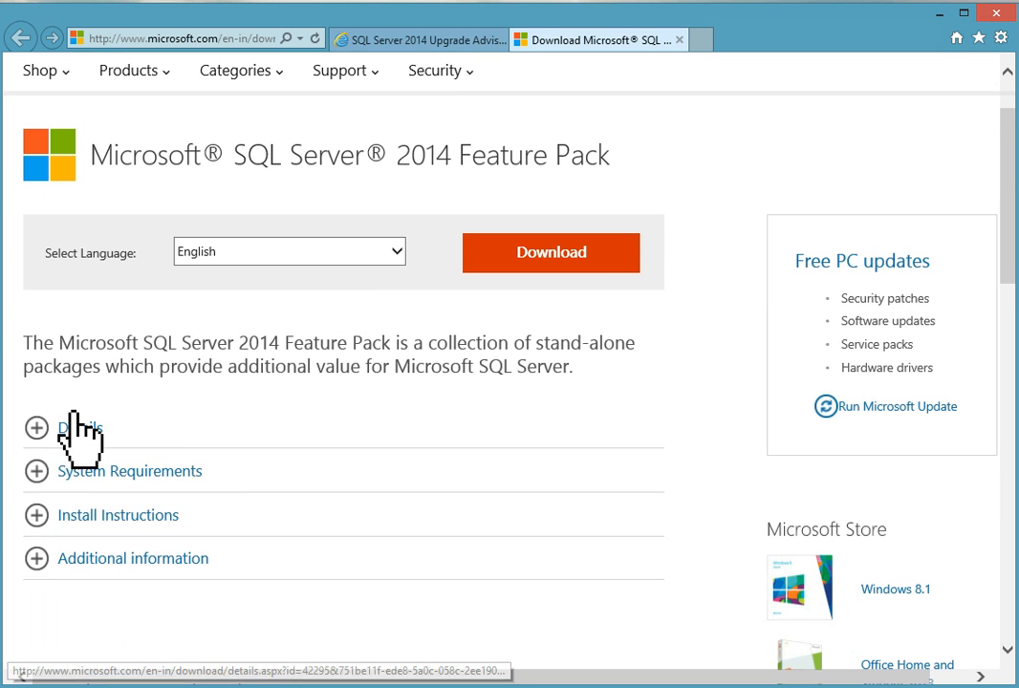
click(36, 426)
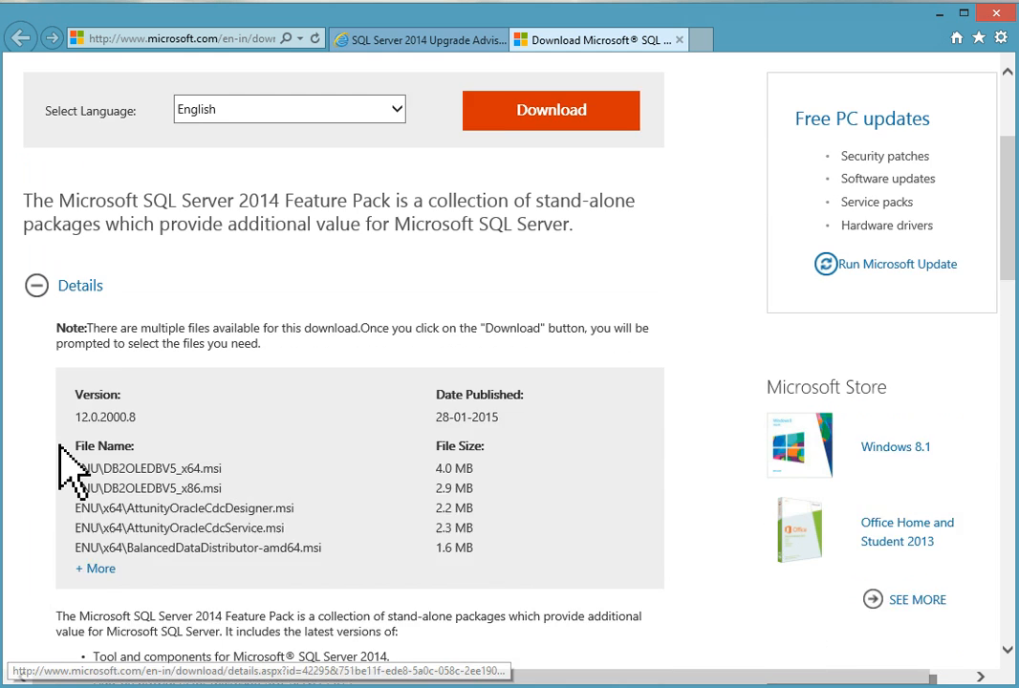
scroll(down, 3)
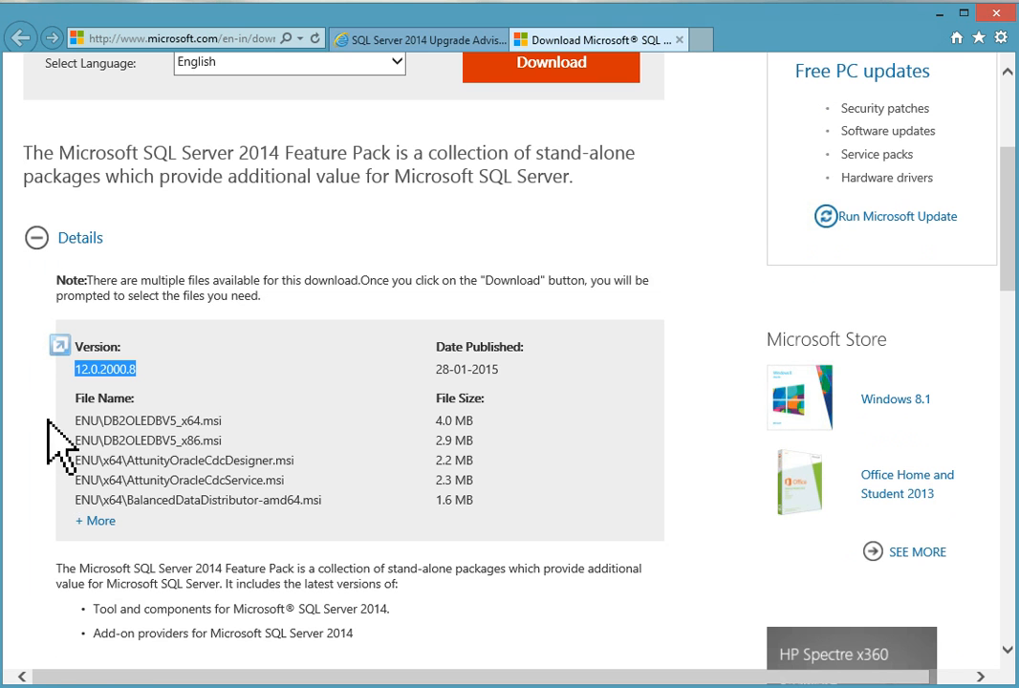
scroll(down, 3)
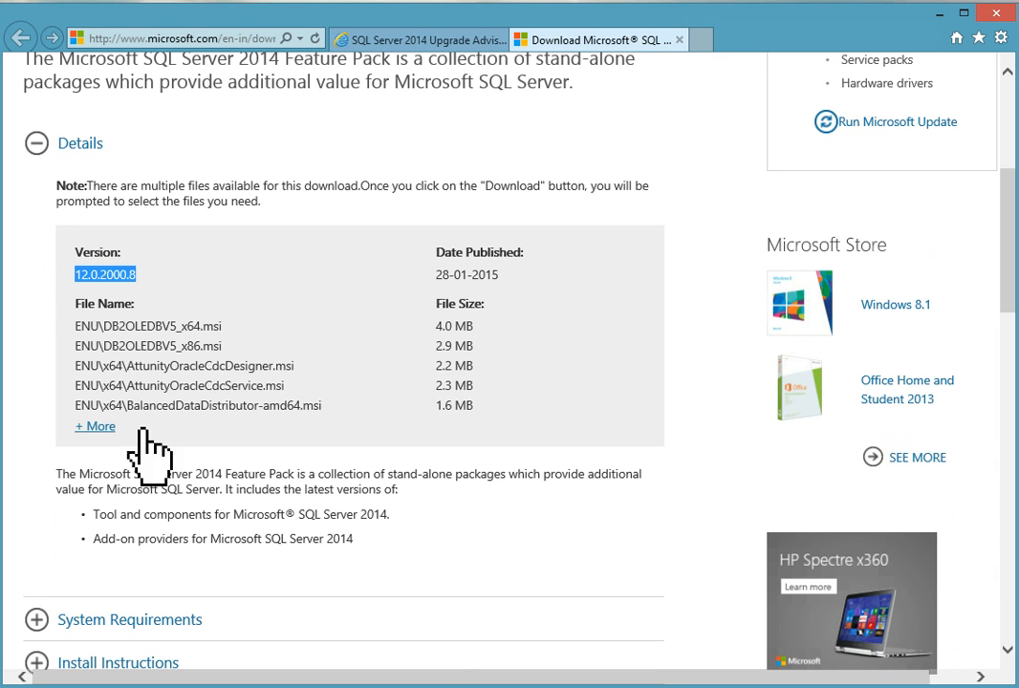
click(92, 427)
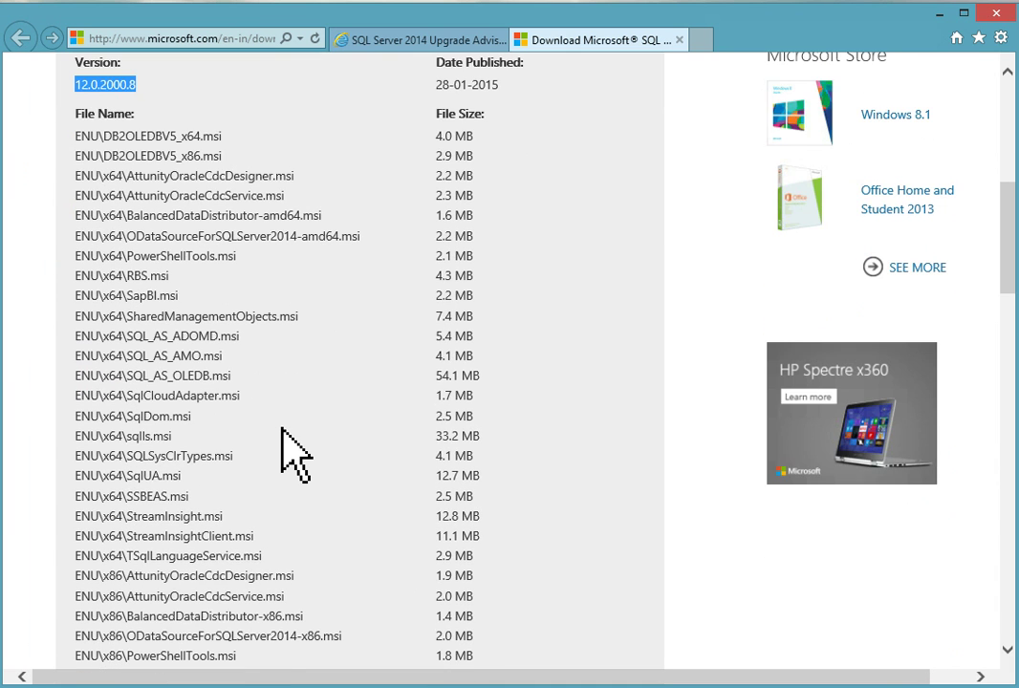
scroll(down, 3)
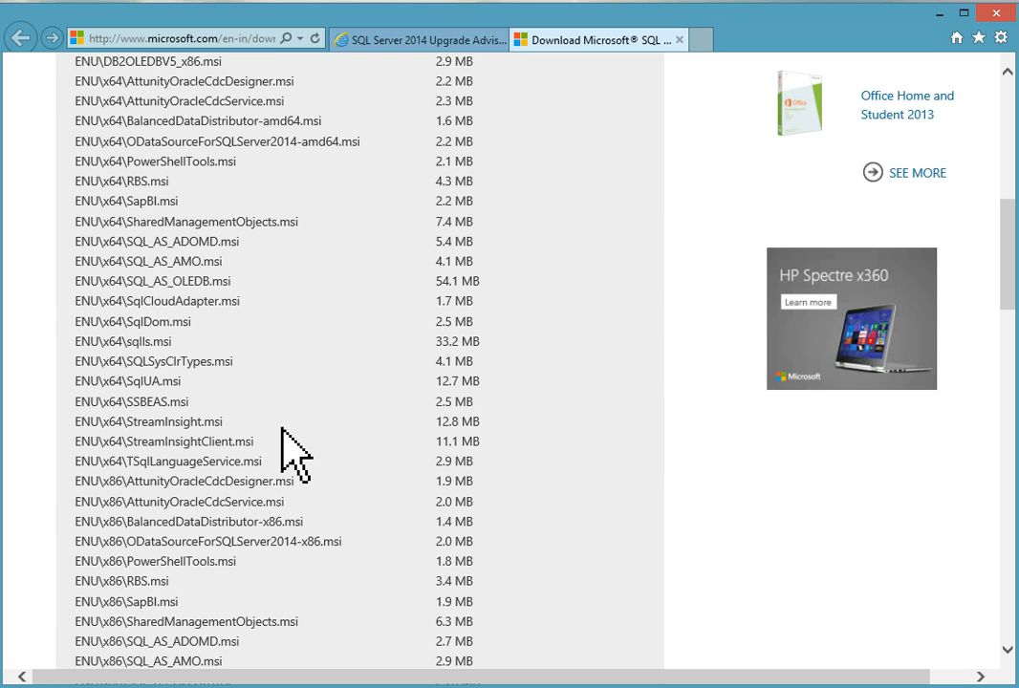
double_click(132, 322)
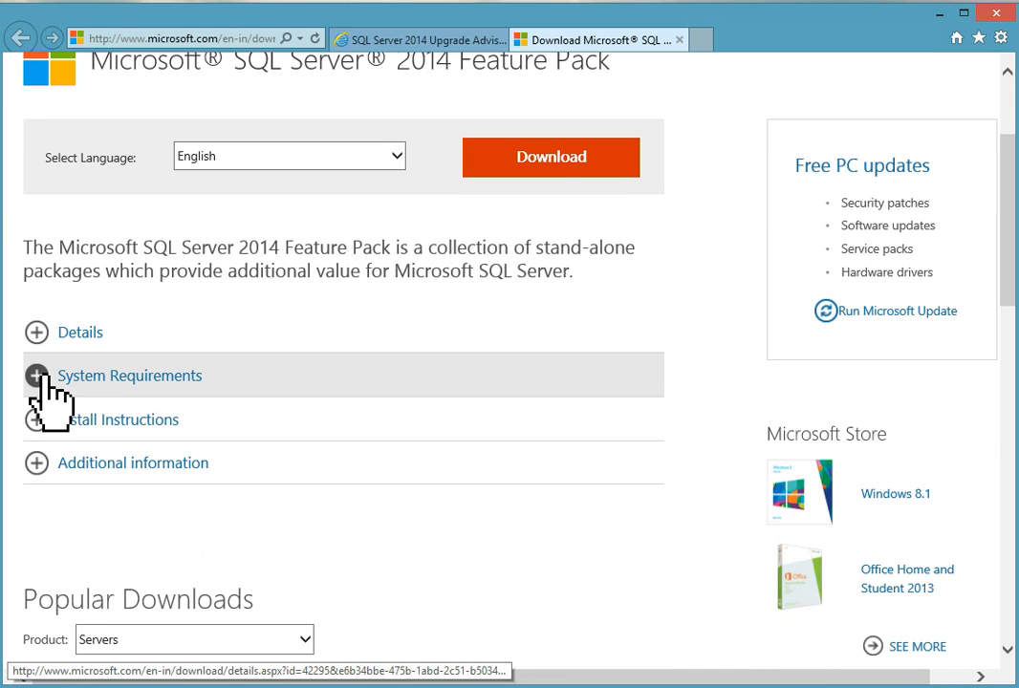
click(37, 376)
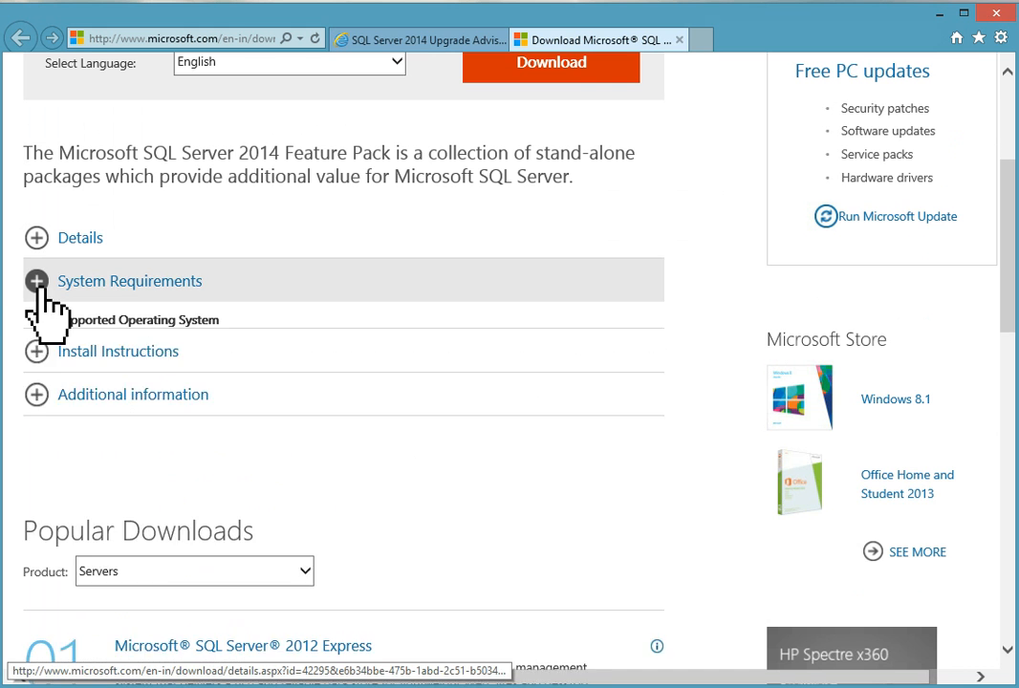
click(36, 325)
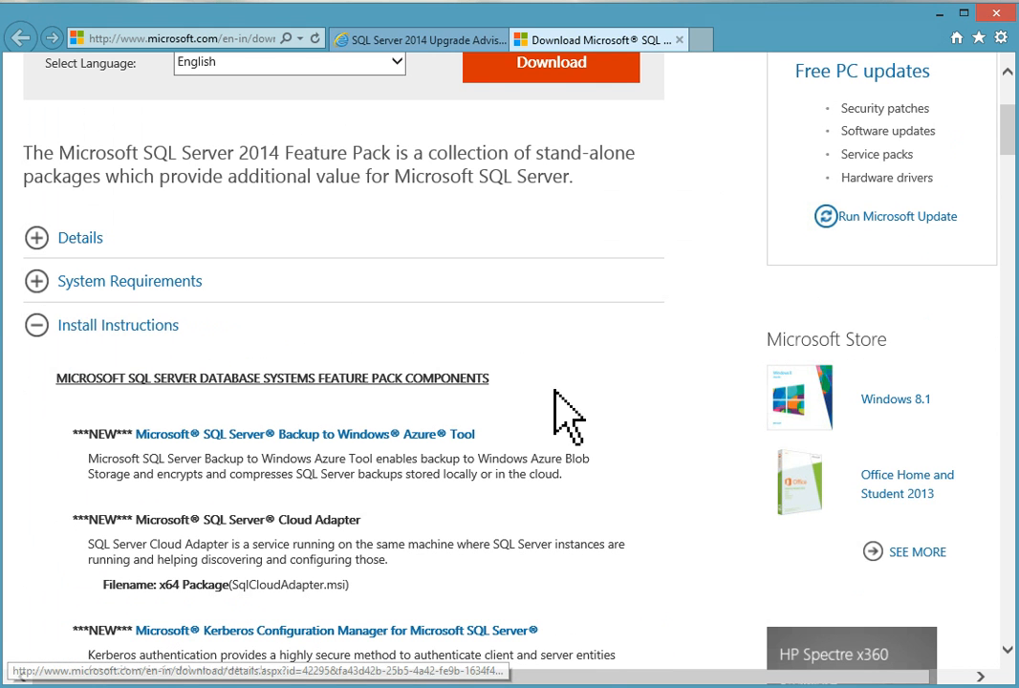
scroll(down, 3)
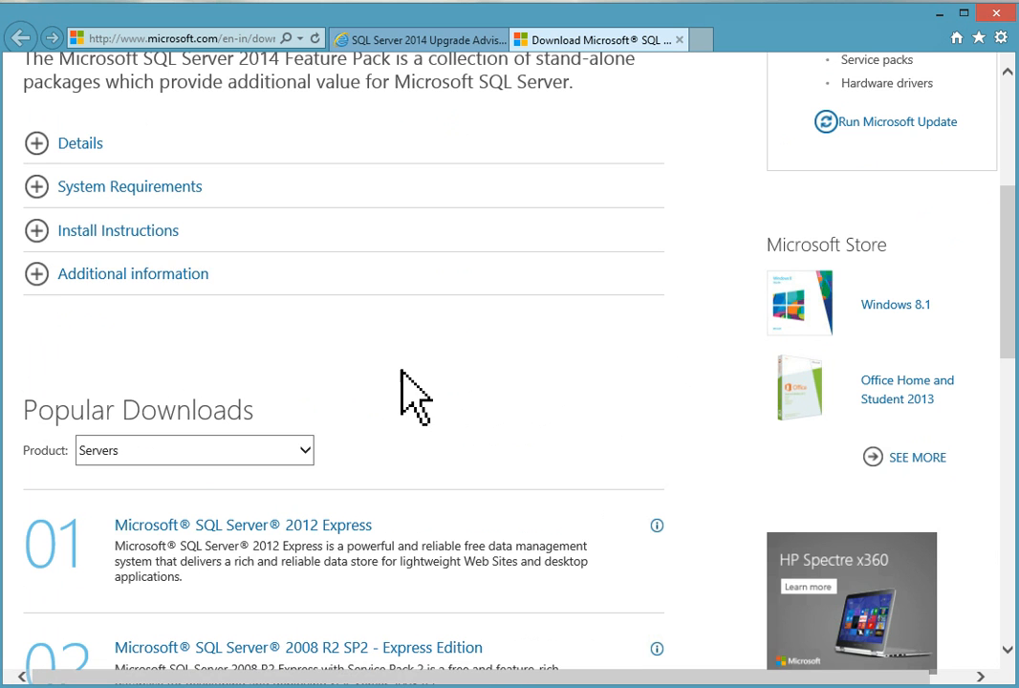
scroll(up, 3)
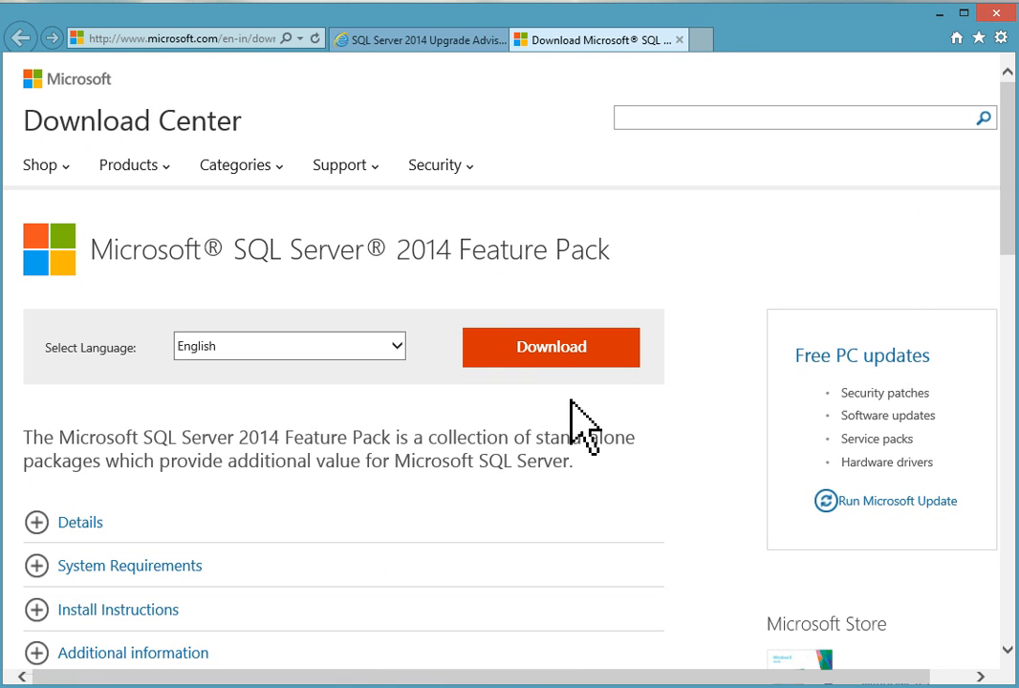
Select ENU\x64\SqlDom.msi and ENU\x64\SqlUA.msi in the feature pack file list
click(550, 347)
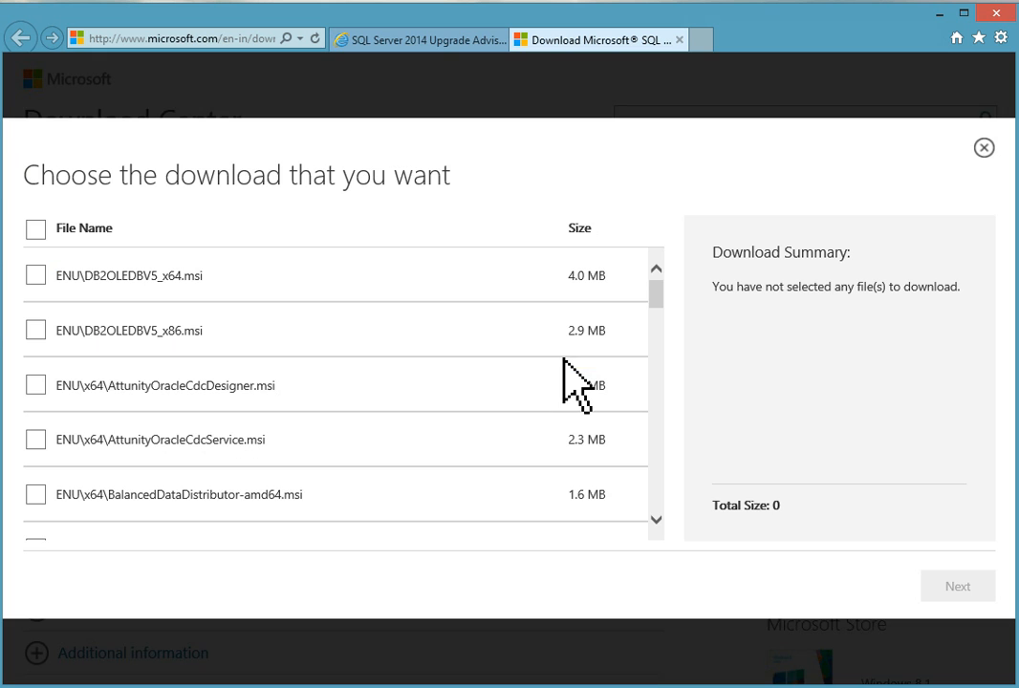
mouse_move(233, 271)
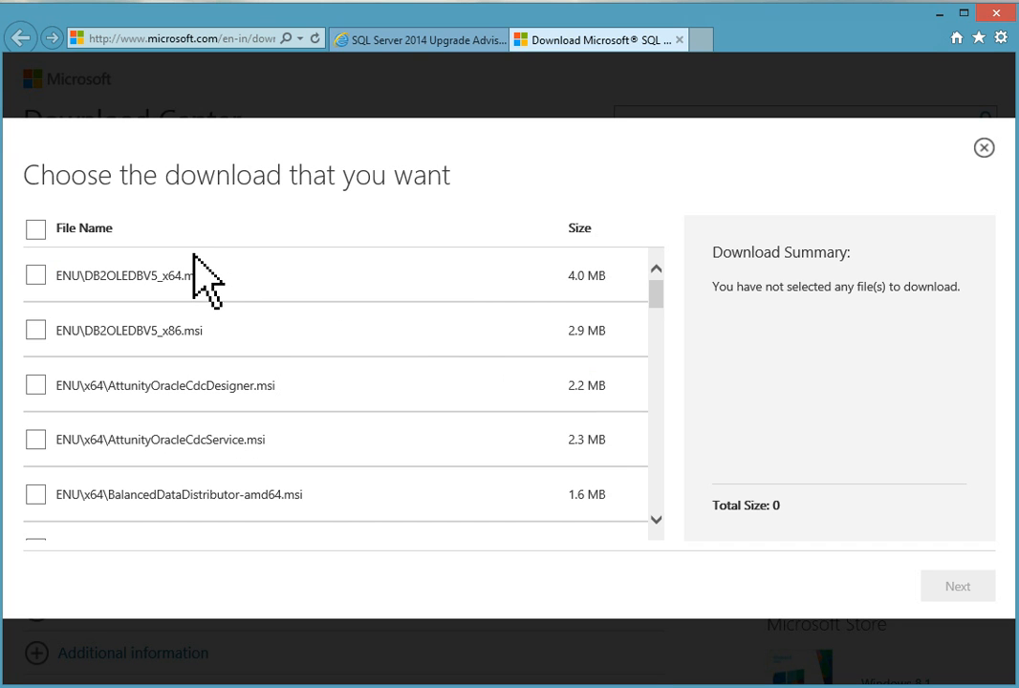
mouse_move(664, 315)
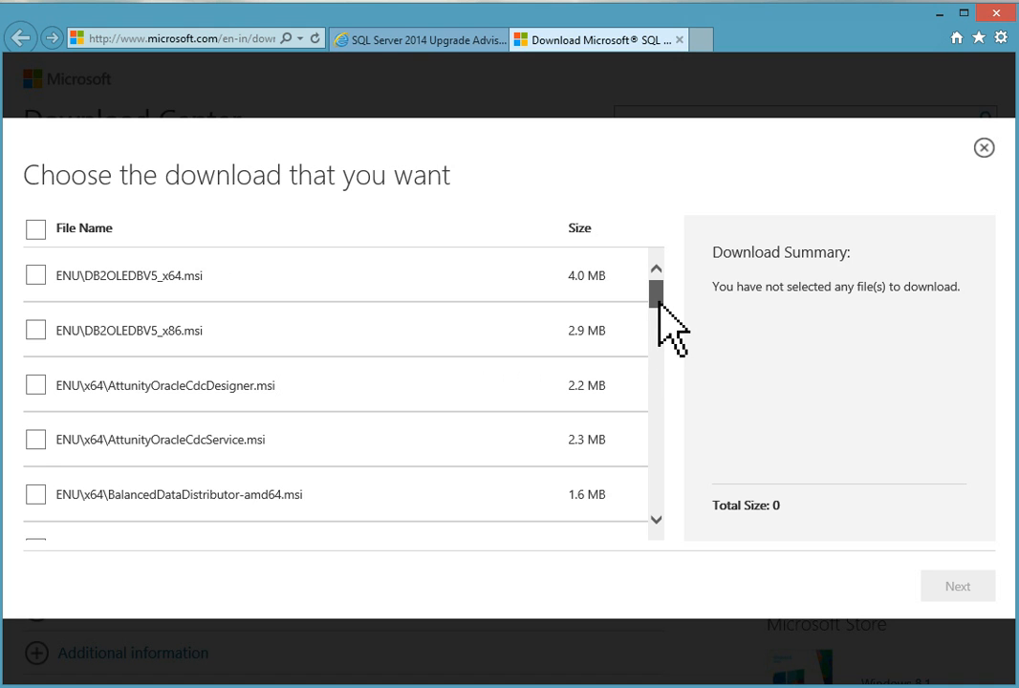
scroll(down, 3)
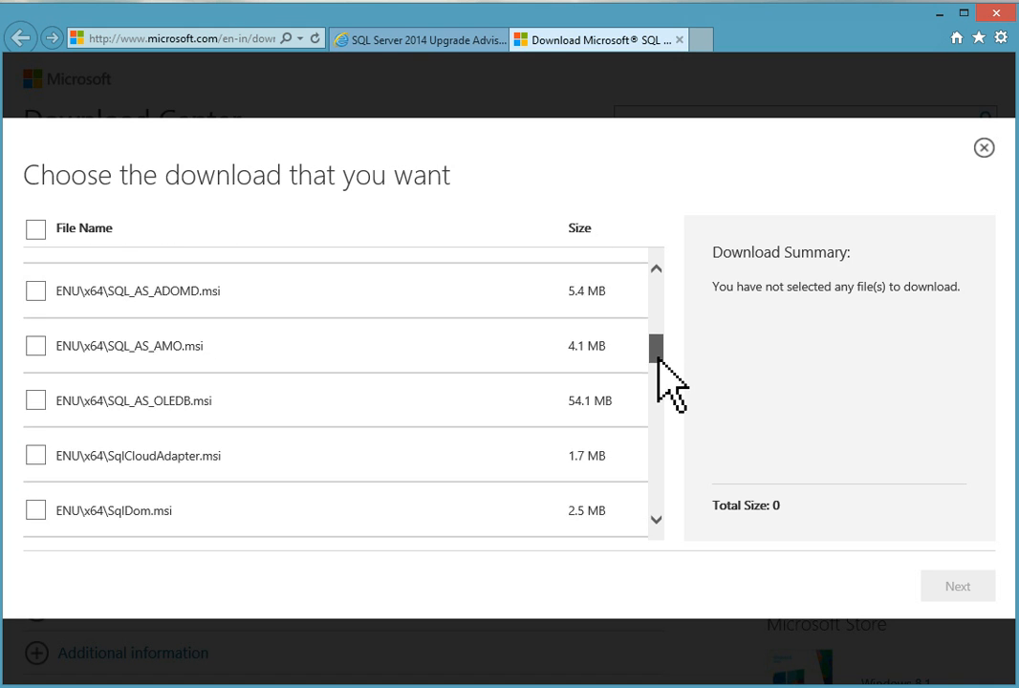
scroll(down, 3)
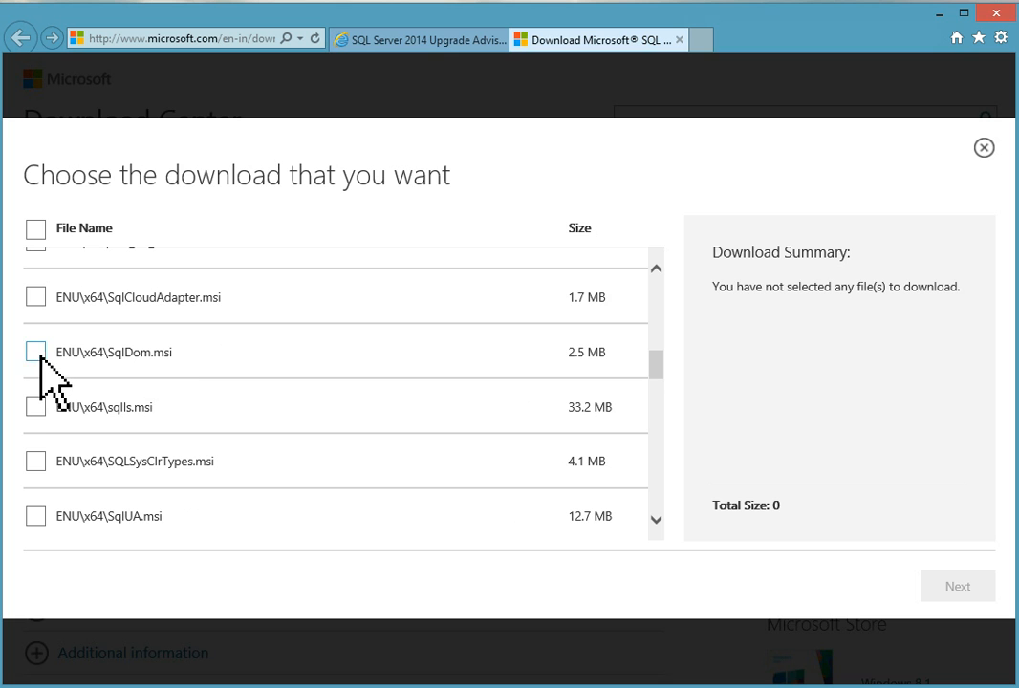
click(35, 353)
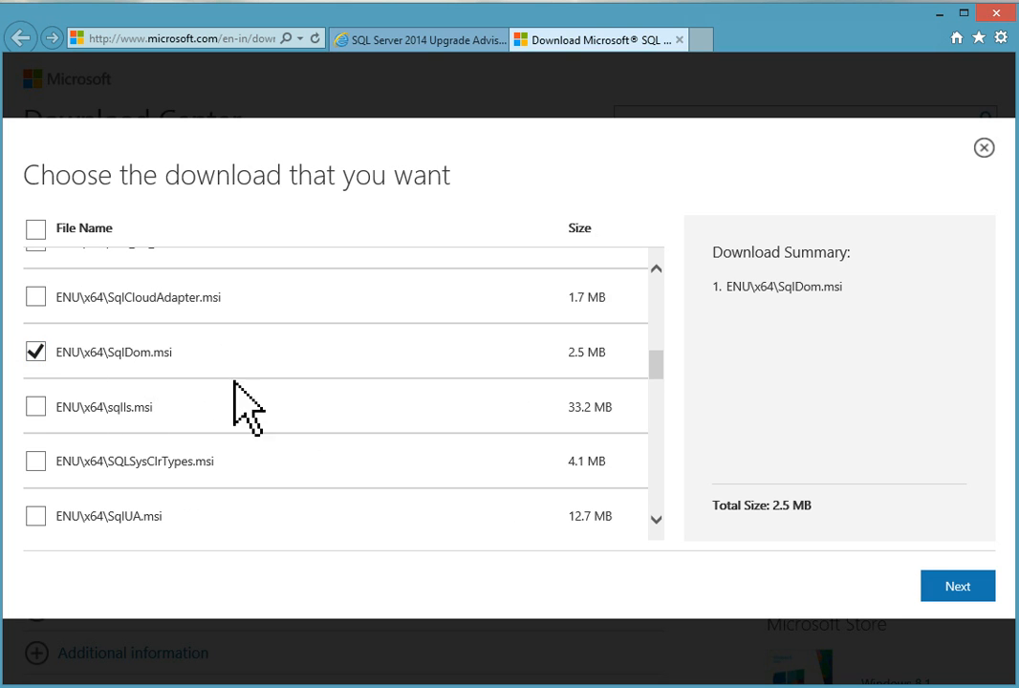
mouse_move(275, 424)
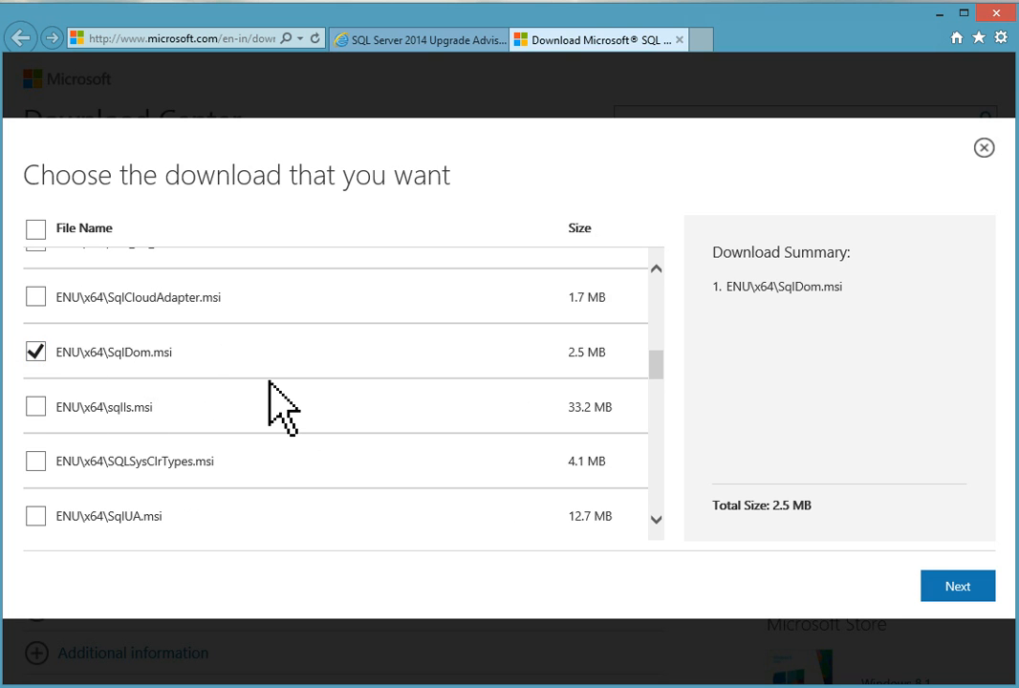
scroll(down, 3)
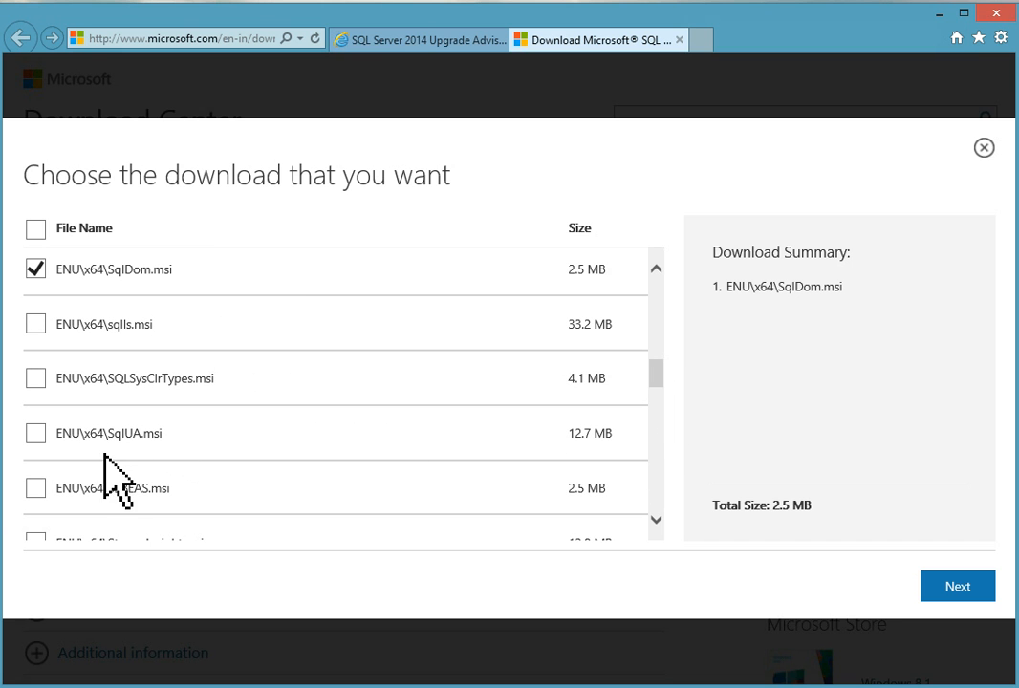
mouse_move(145, 483)
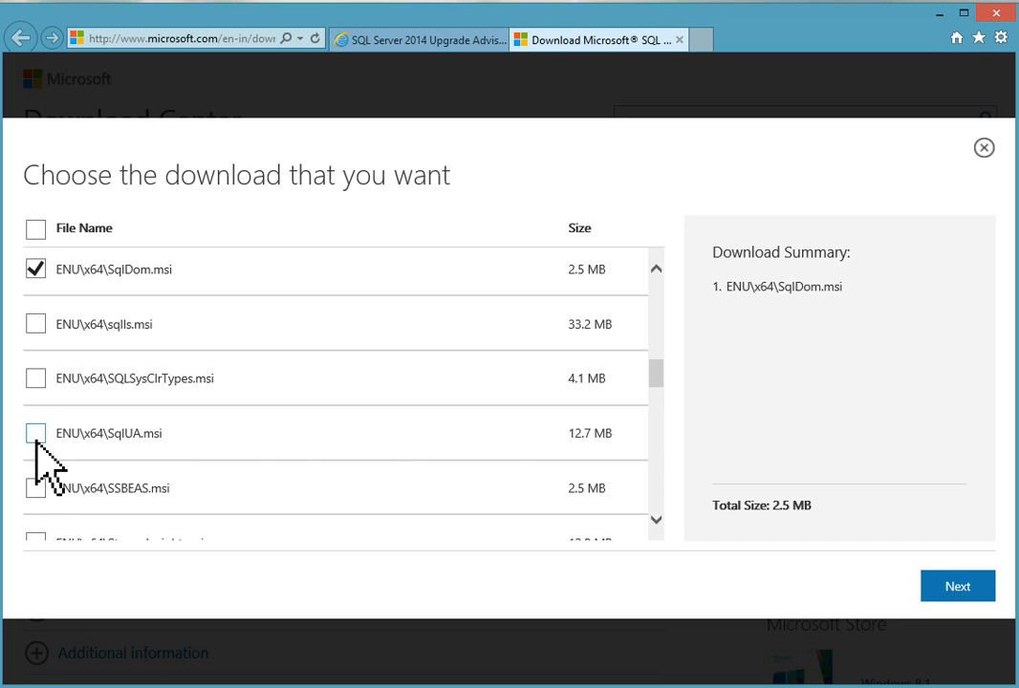
click(35, 433)
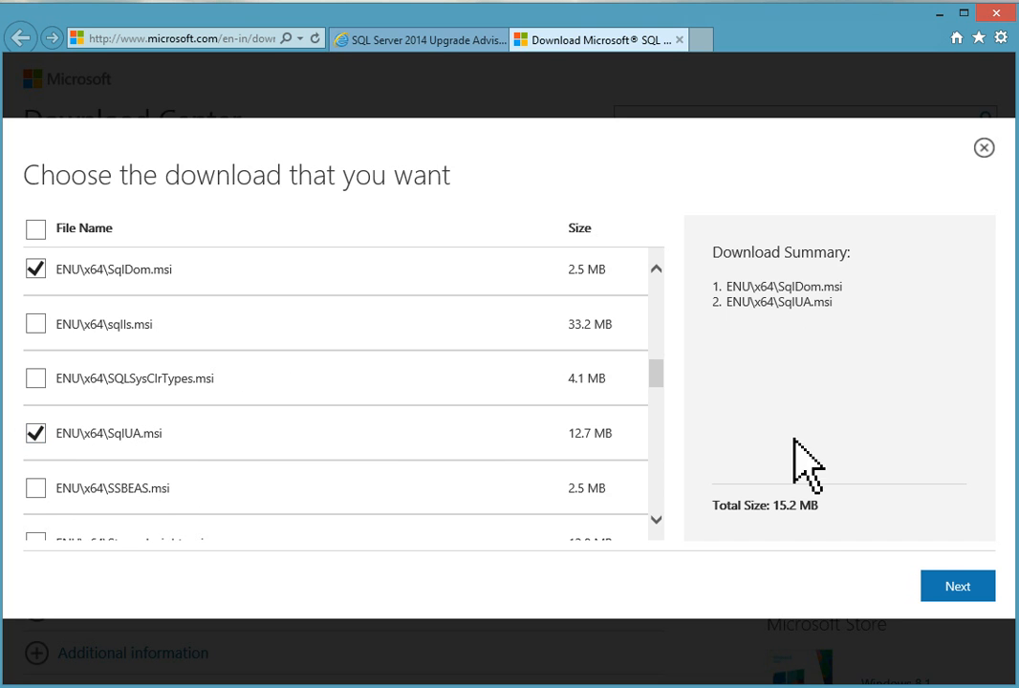
mouse_move(817, 515)
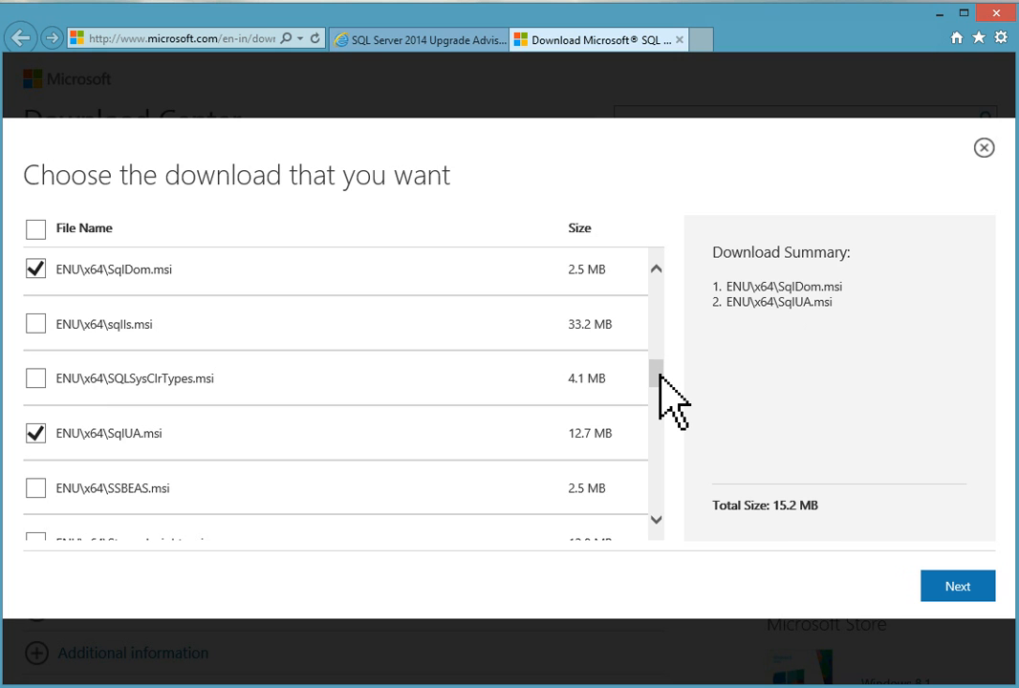
Start downloading the two selected installers
scroll(down, 3)
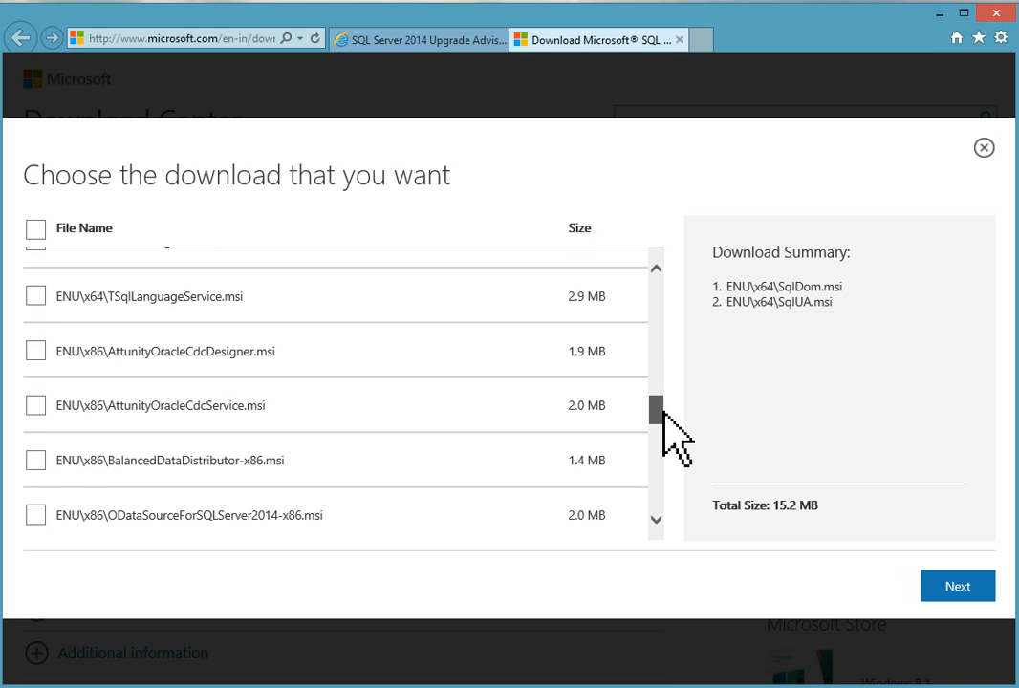
scroll(down, 3)
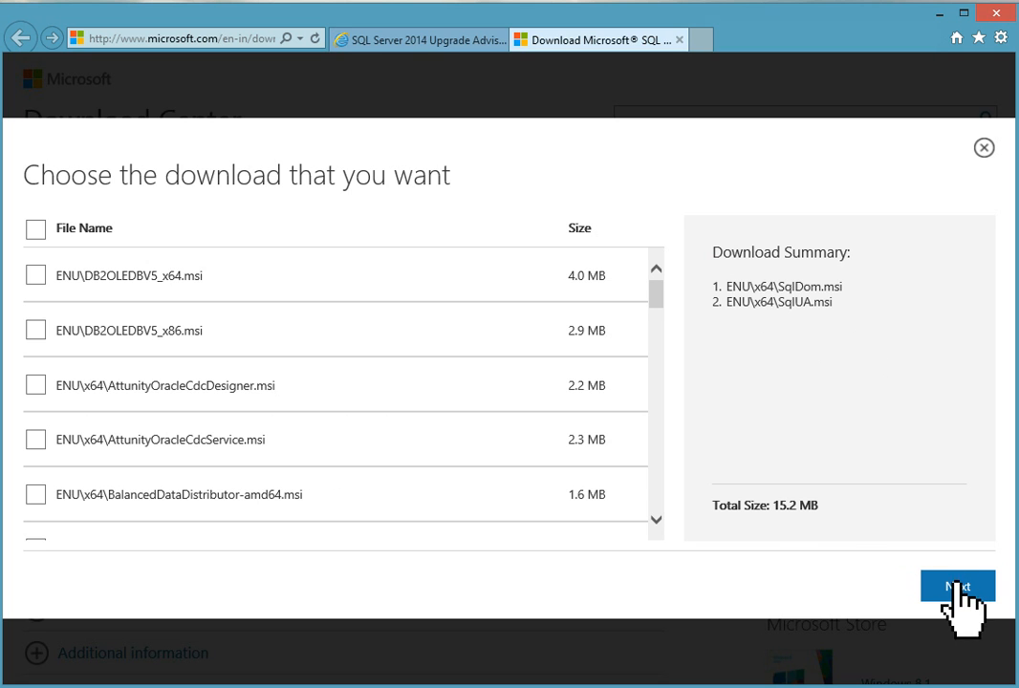
click(956, 586)
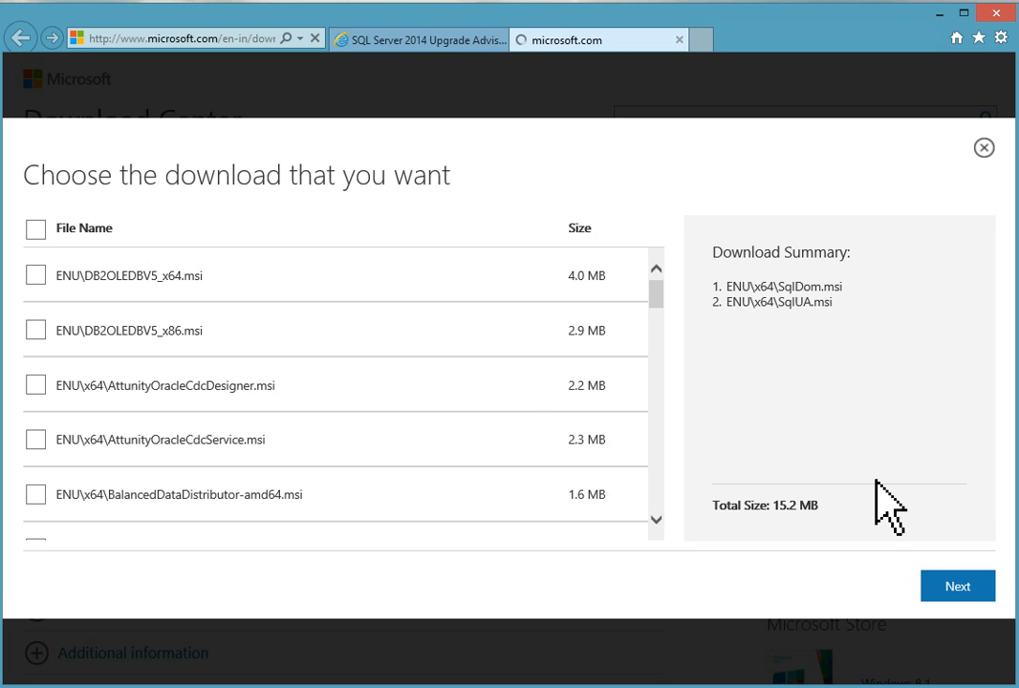
click(958, 585)
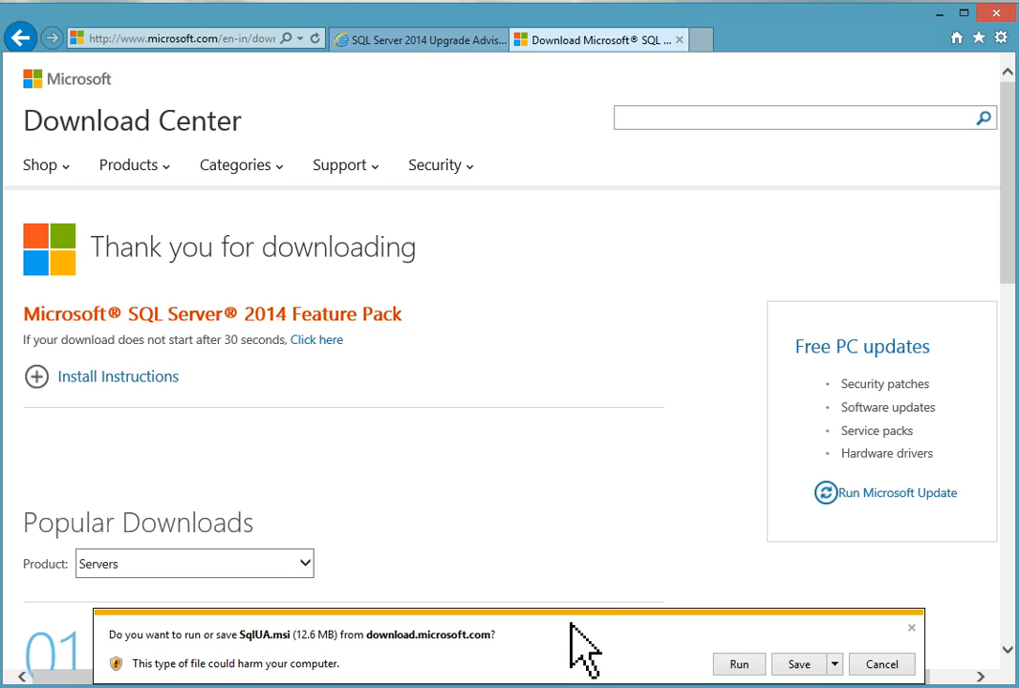
mouse_move(605, 664)
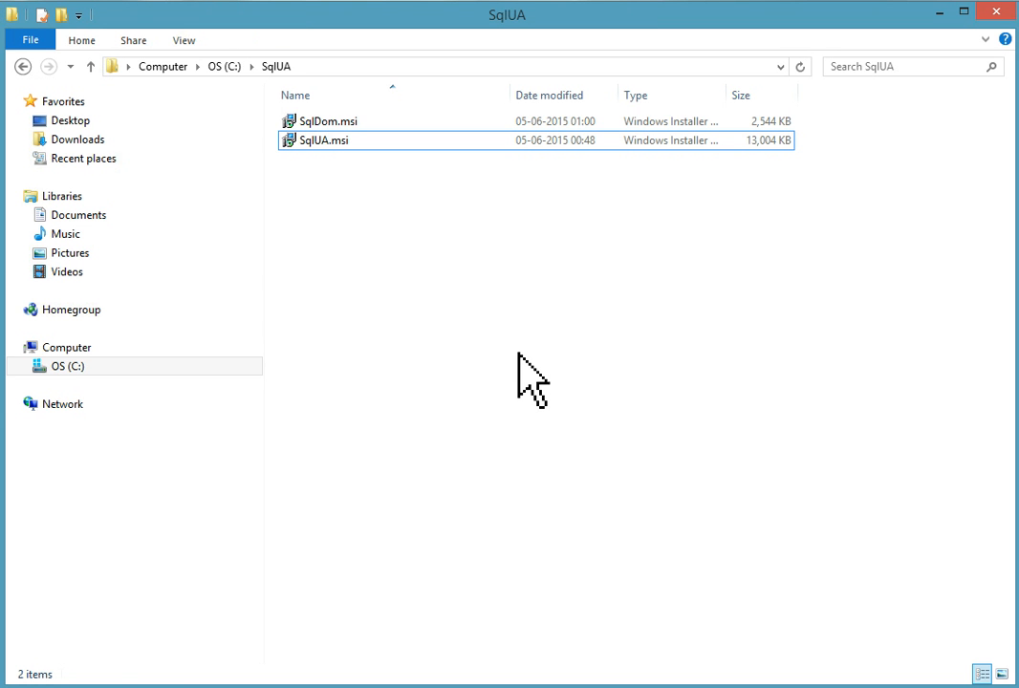
mouse_move(507, 353)
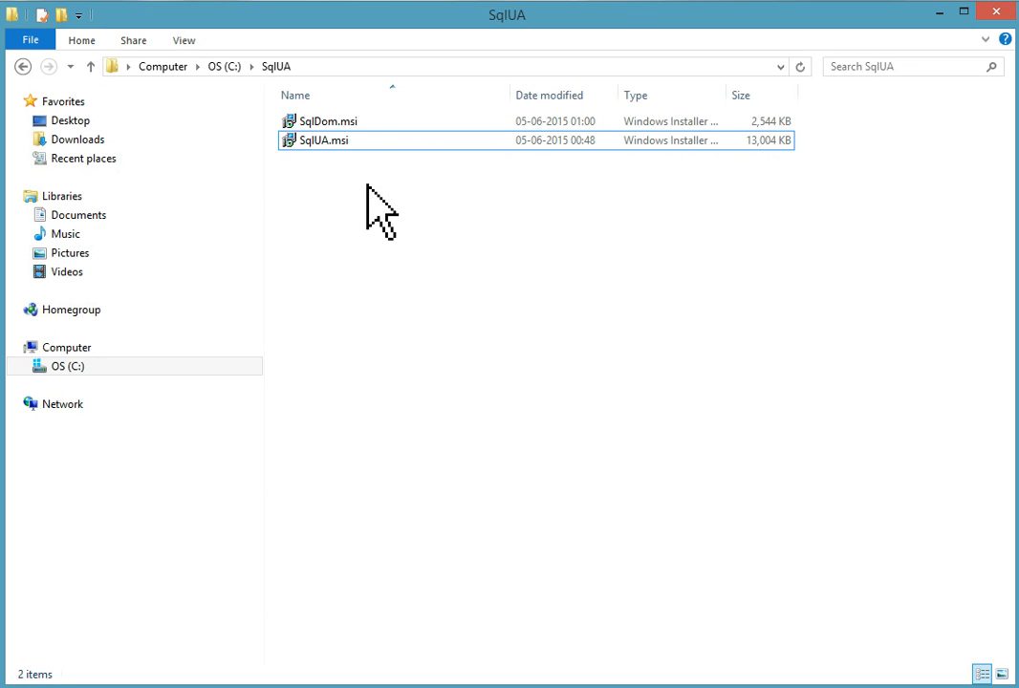
Select SqlDom.msi in the C:\SqlUA folder
click(328, 121)
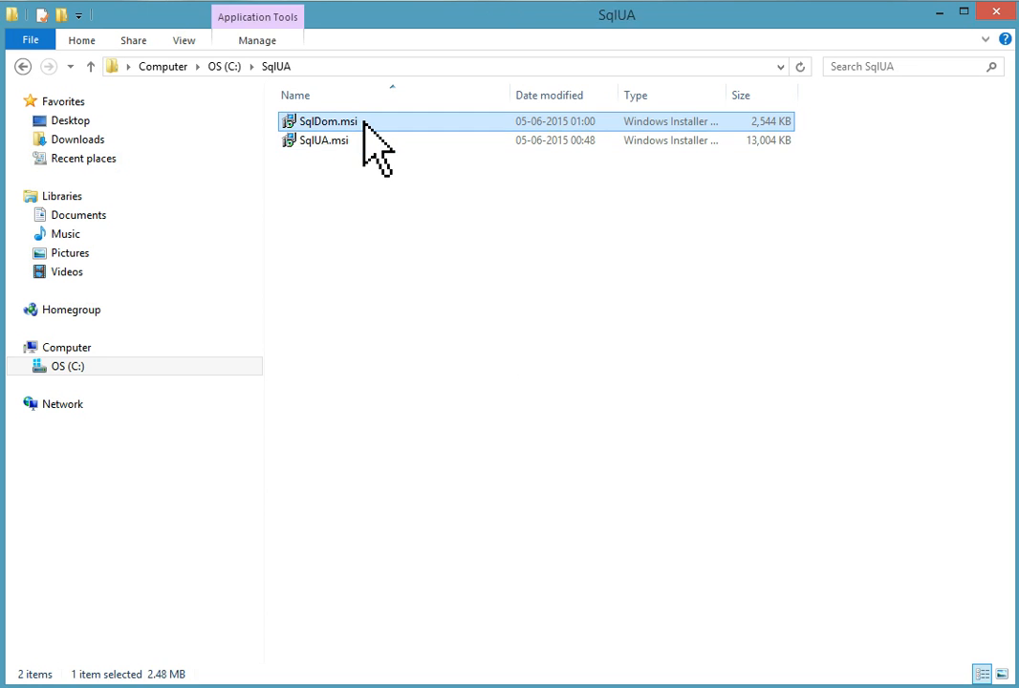
mouse_move(359, 153)
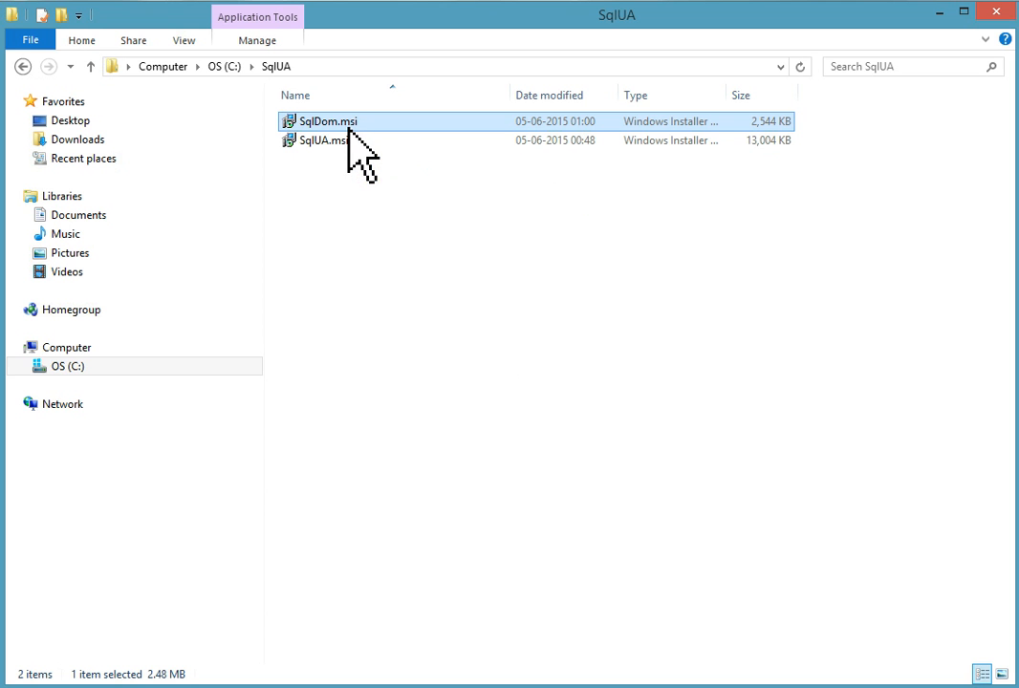
Run SqlDom.msi, accept the license, install Transact-SQL ScriptDom and exit the wizard
double_click(325, 122)
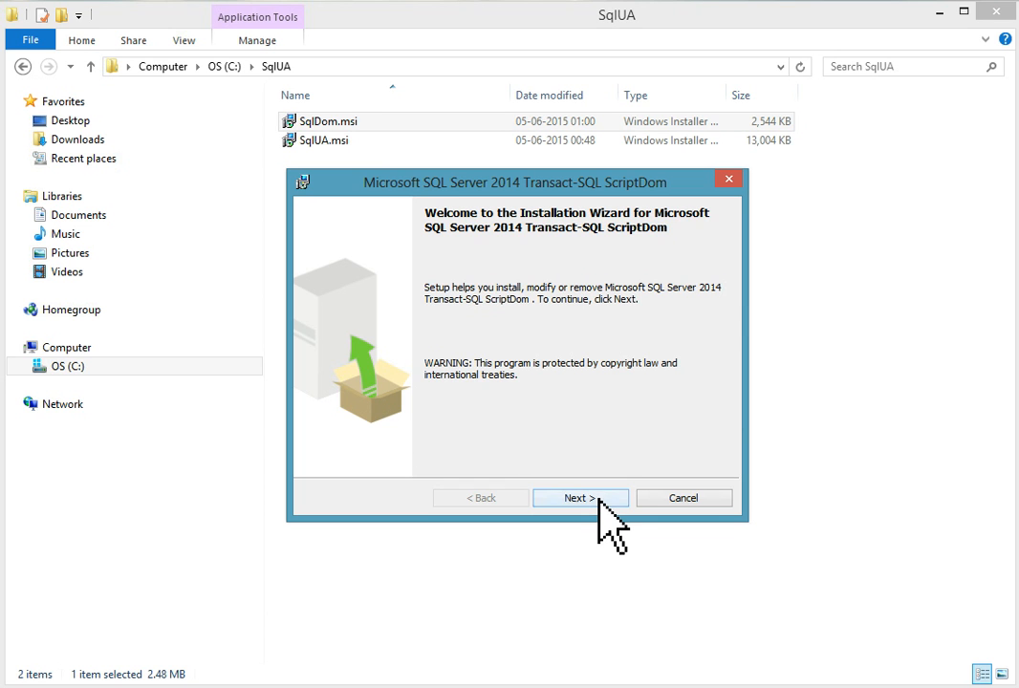
click(580, 497)
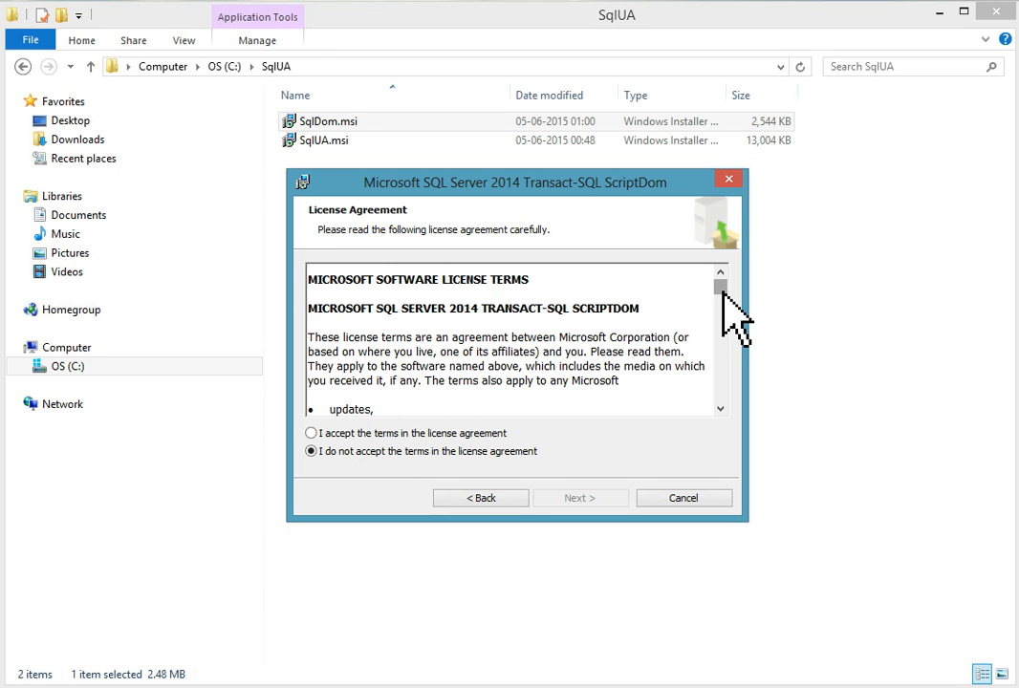
drag(721, 286, 721, 392)
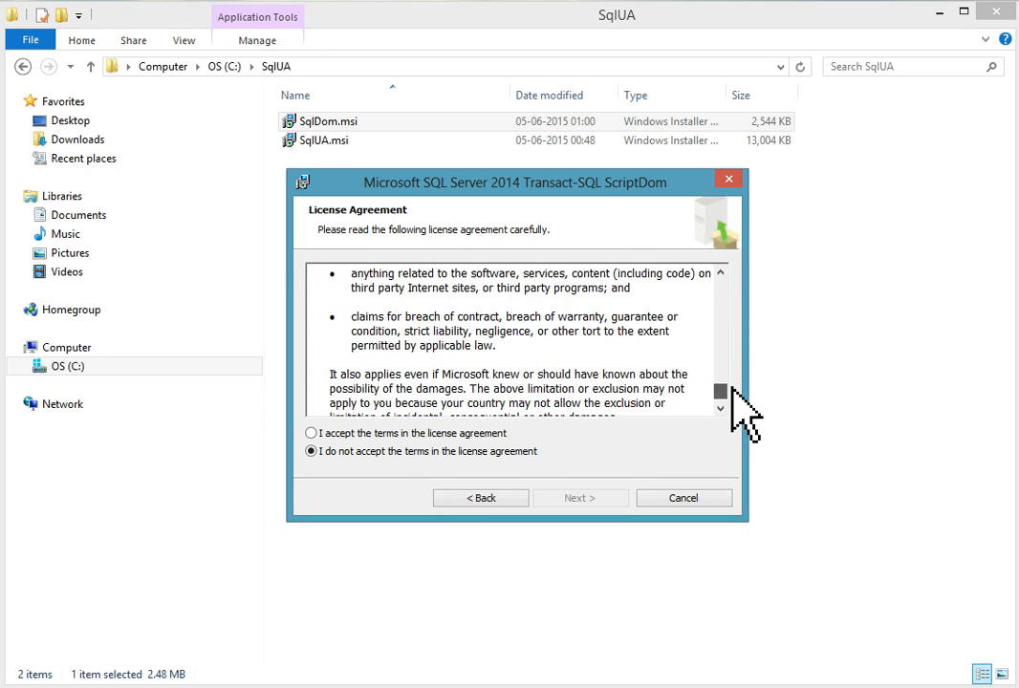
click(310, 433)
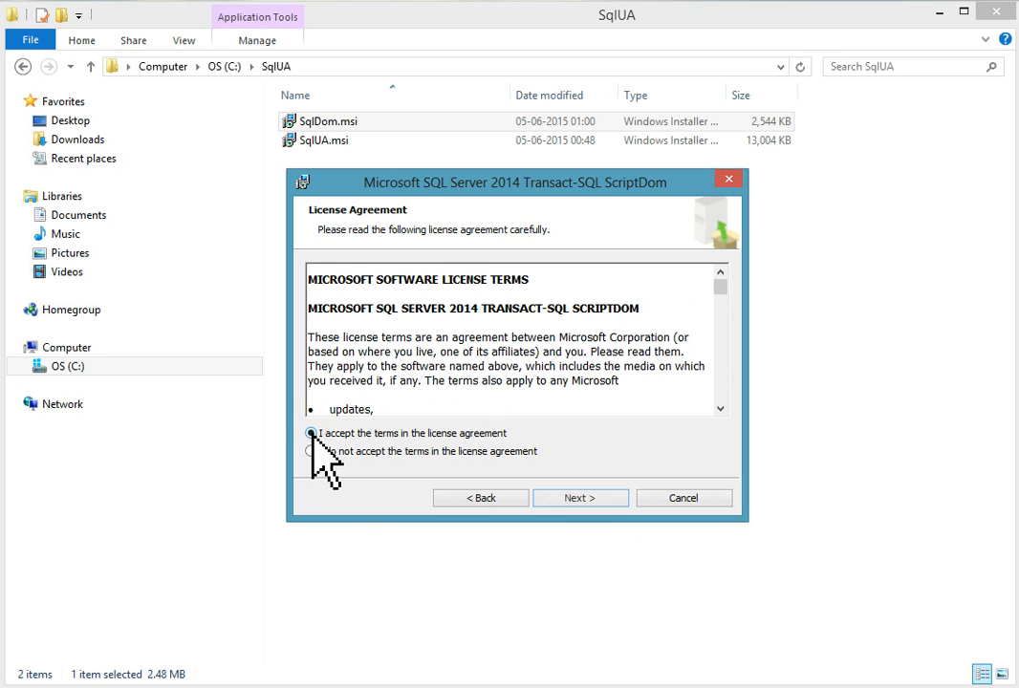
click(309, 433)
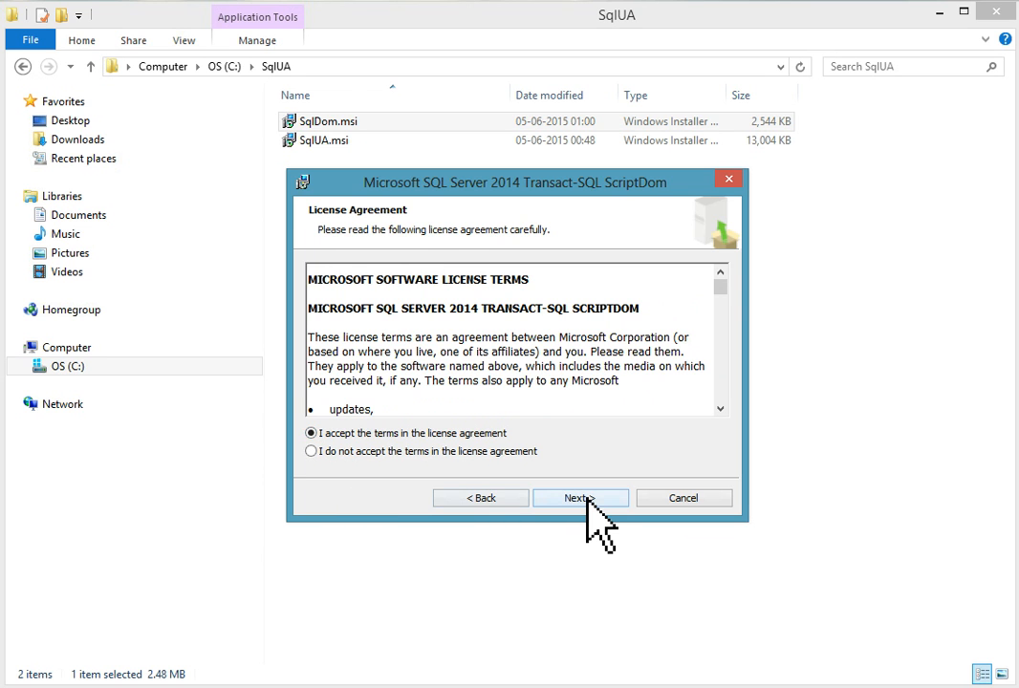
click(580, 497)
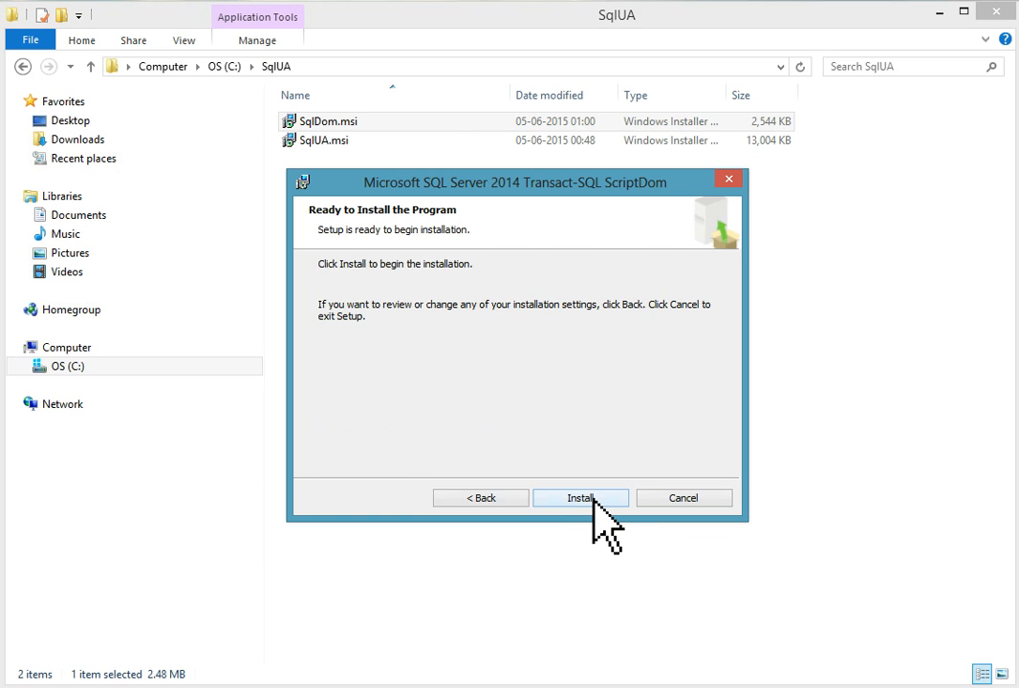
click(580, 497)
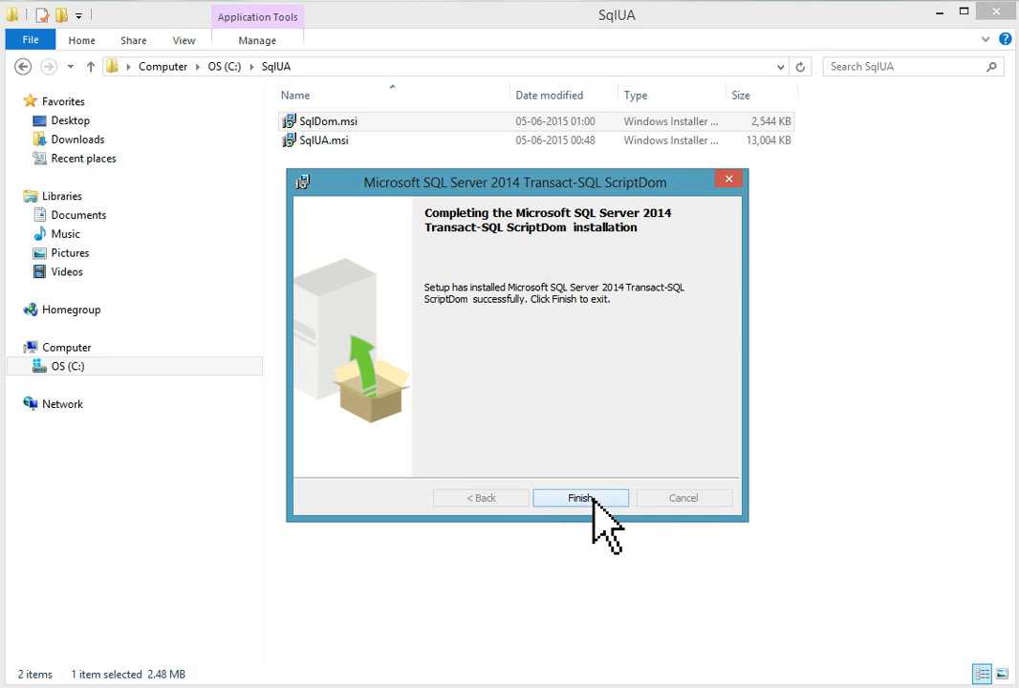
mouse_move(617, 525)
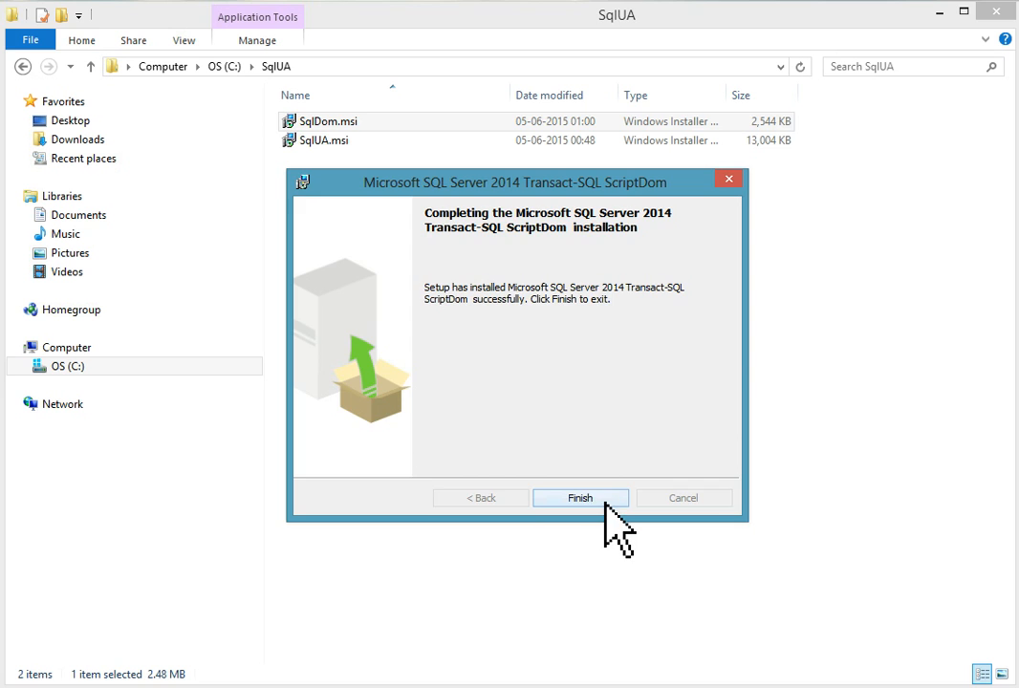
click(583, 496)
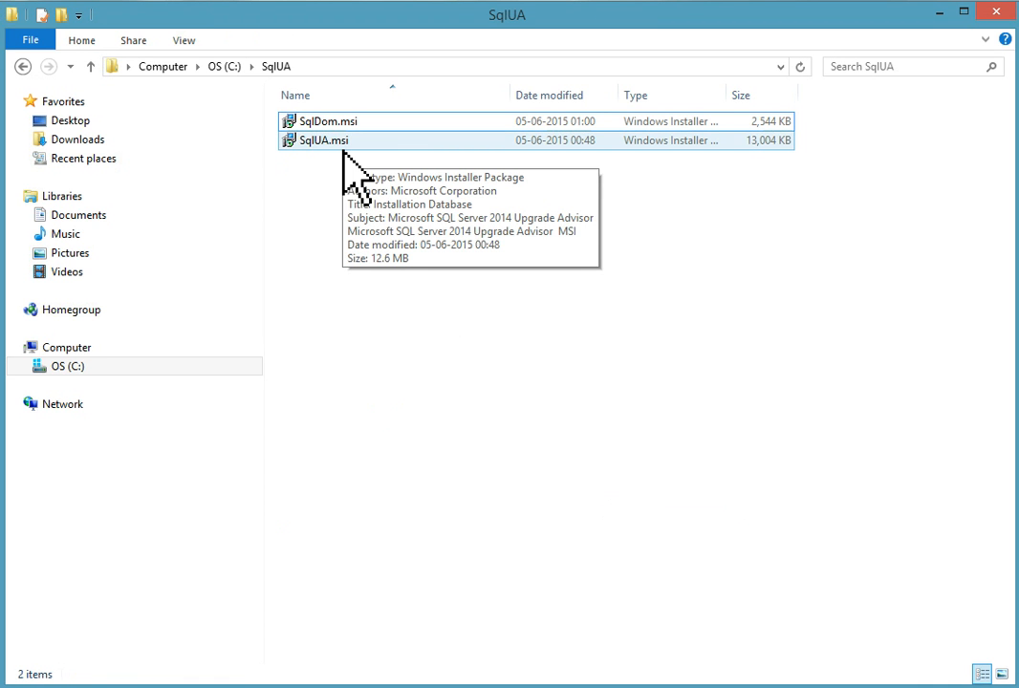
Launch SqlUA.msi, accept the license agreement and advance to the feature selection page
double_click(321, 140)
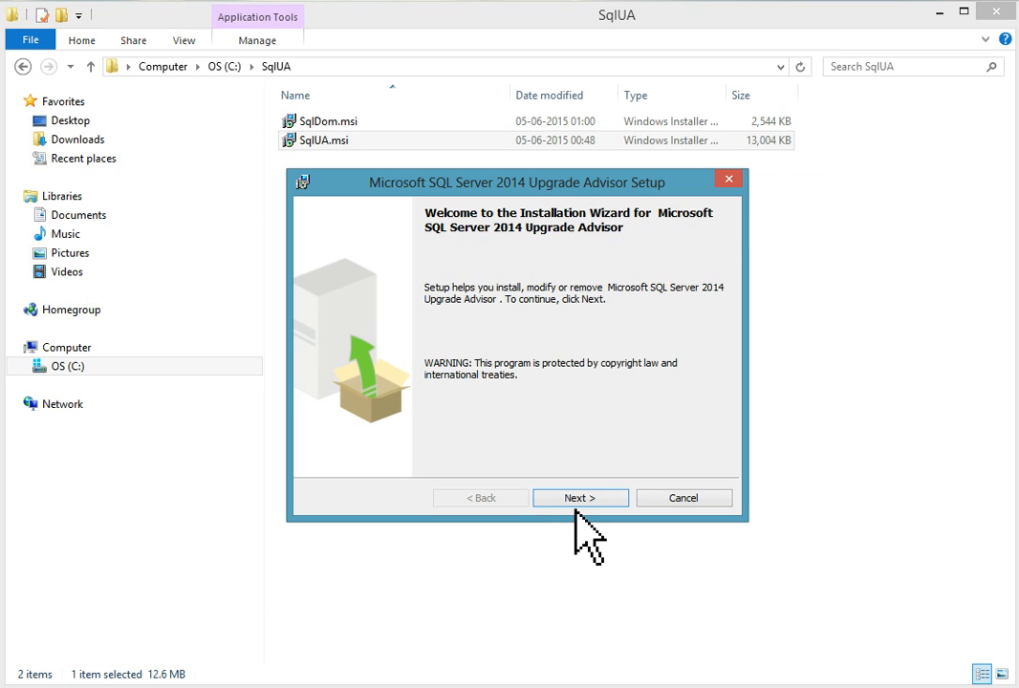
click(580, 498)
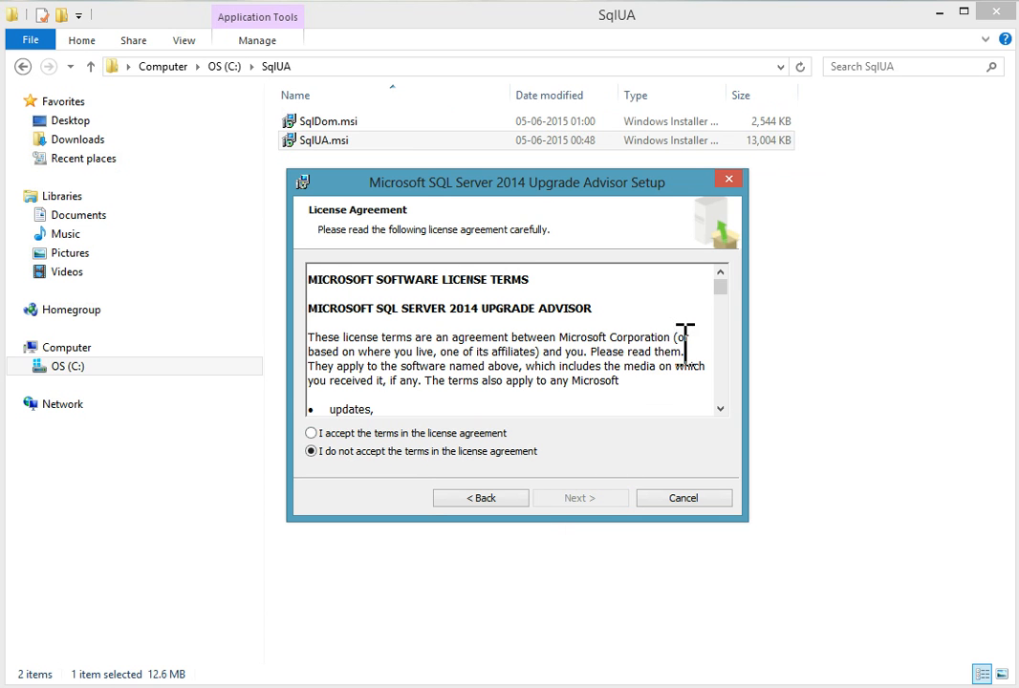
mouse_move(432, 308)
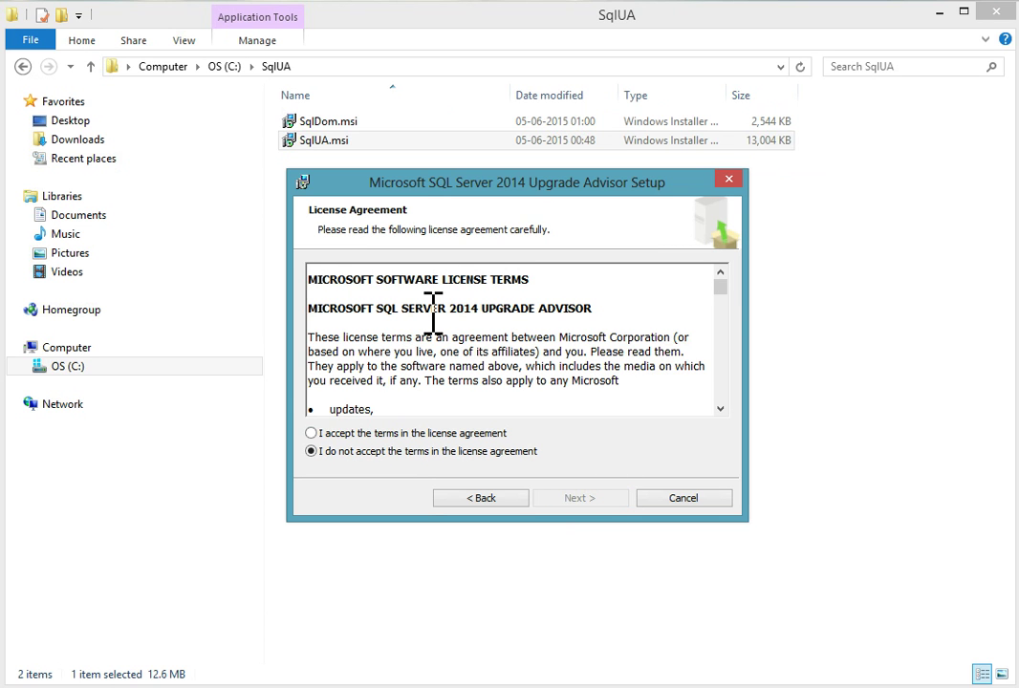
mouse_move(325, 463)
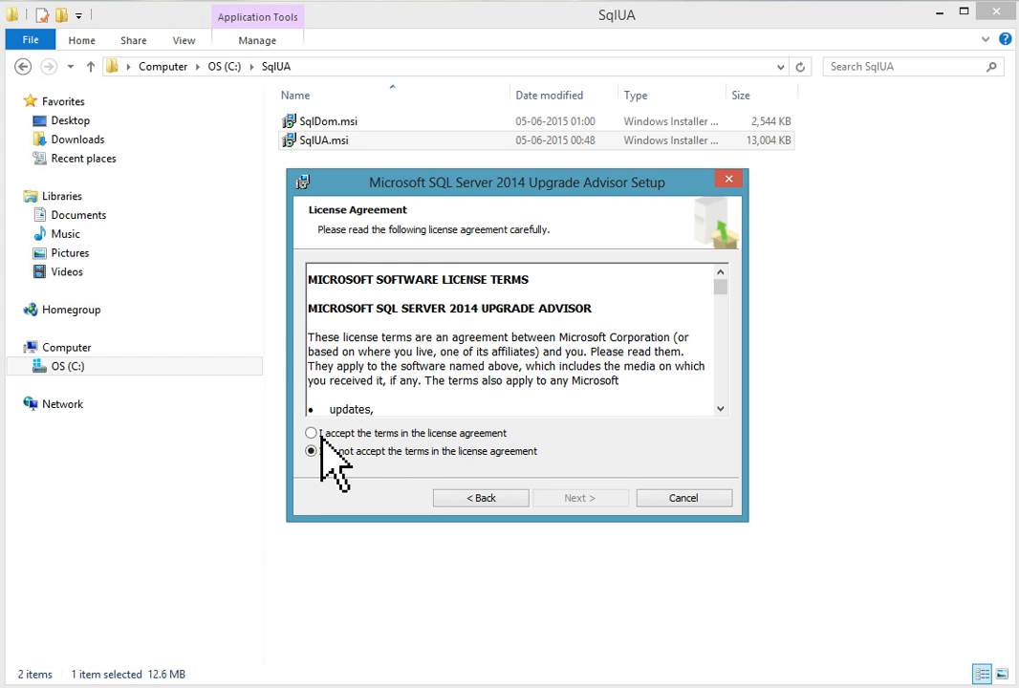
click(310, 432)
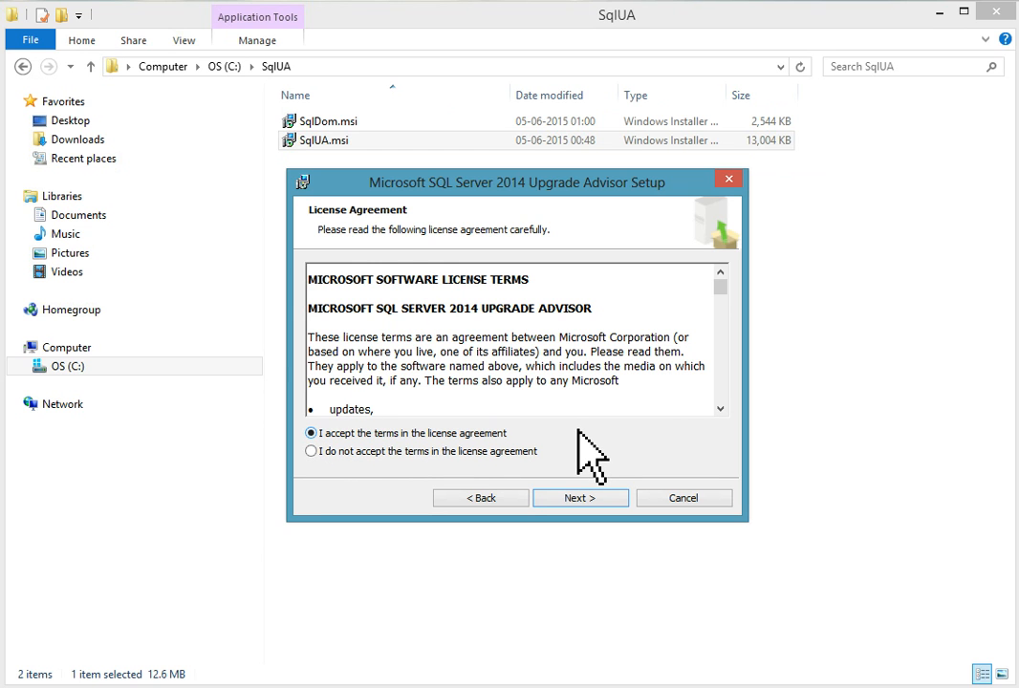
click(580, 498)
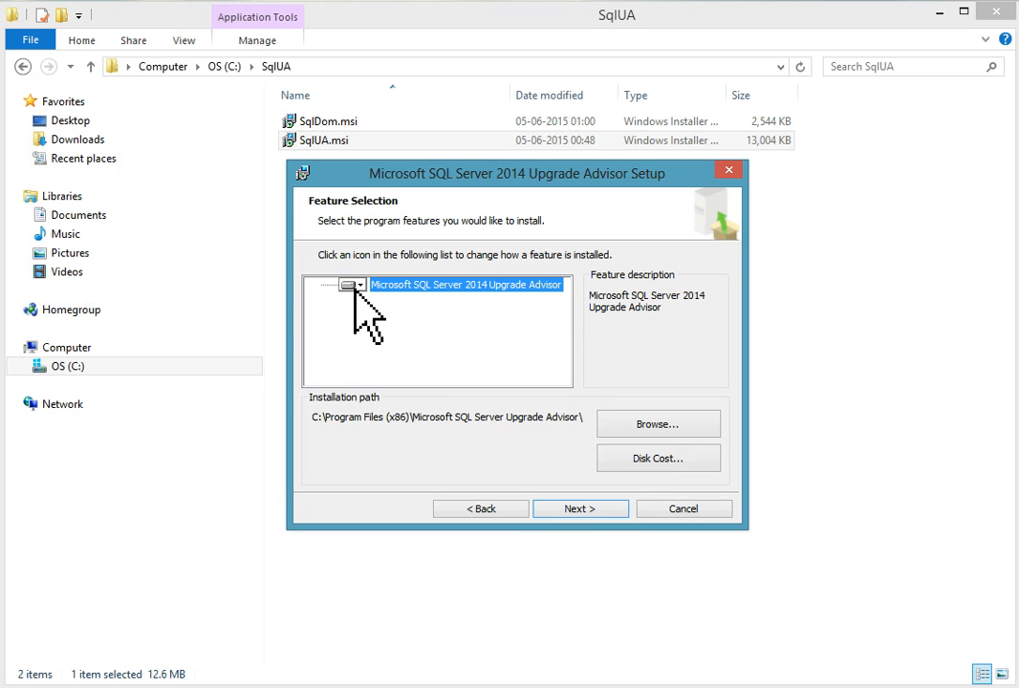
Install the entire Upgrade Advisor feature locally, keeping the default Program Files path
click(350, 284)
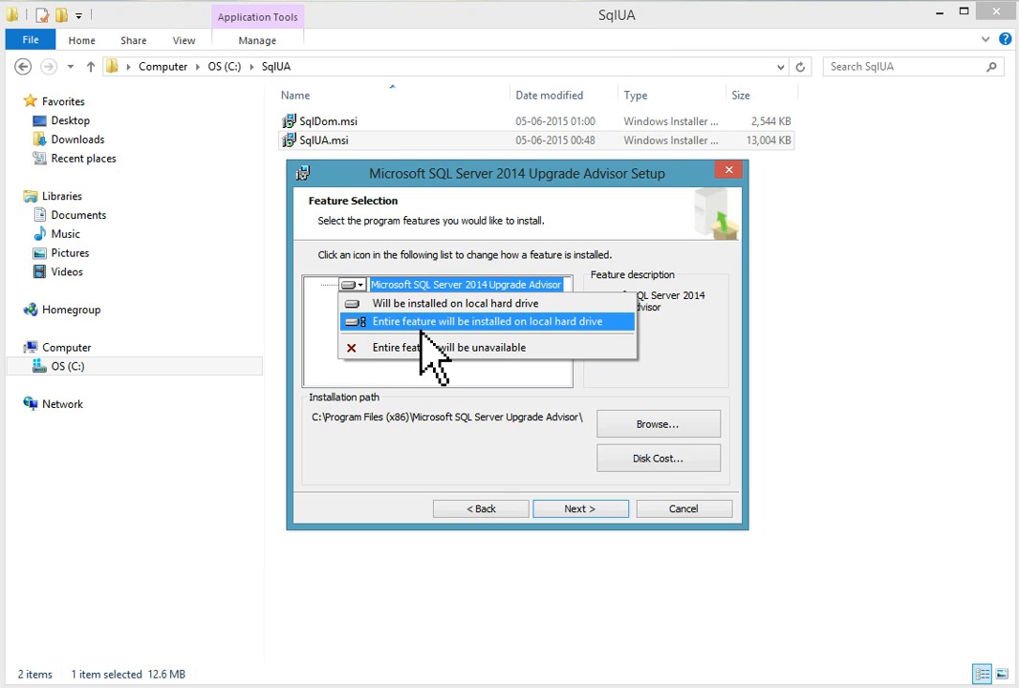
mouse_move(459, 342)
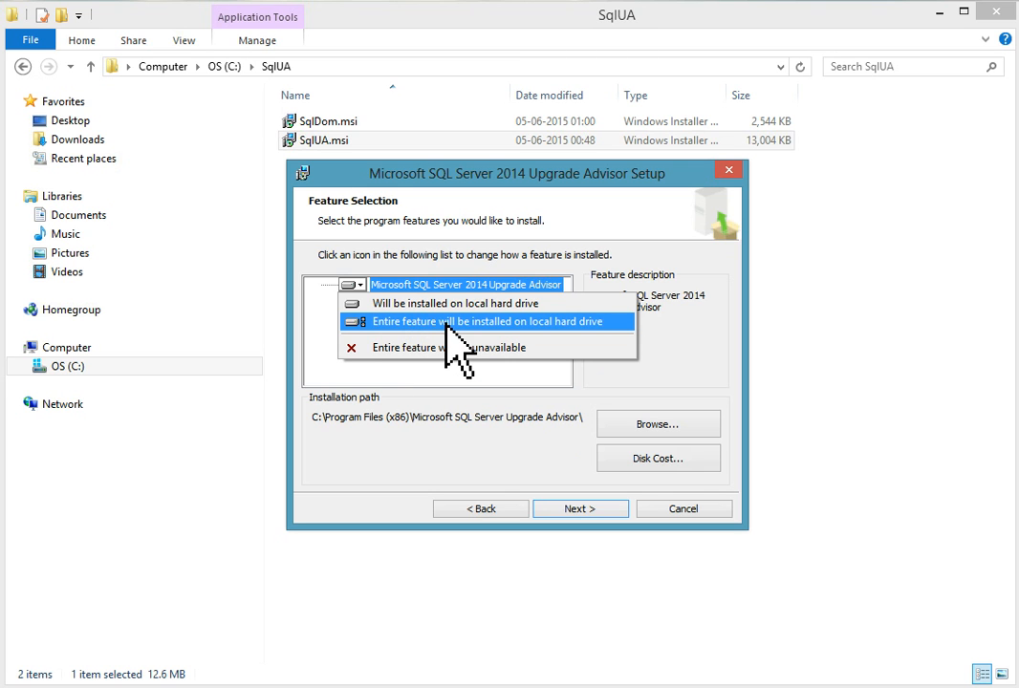
click(498, 321)
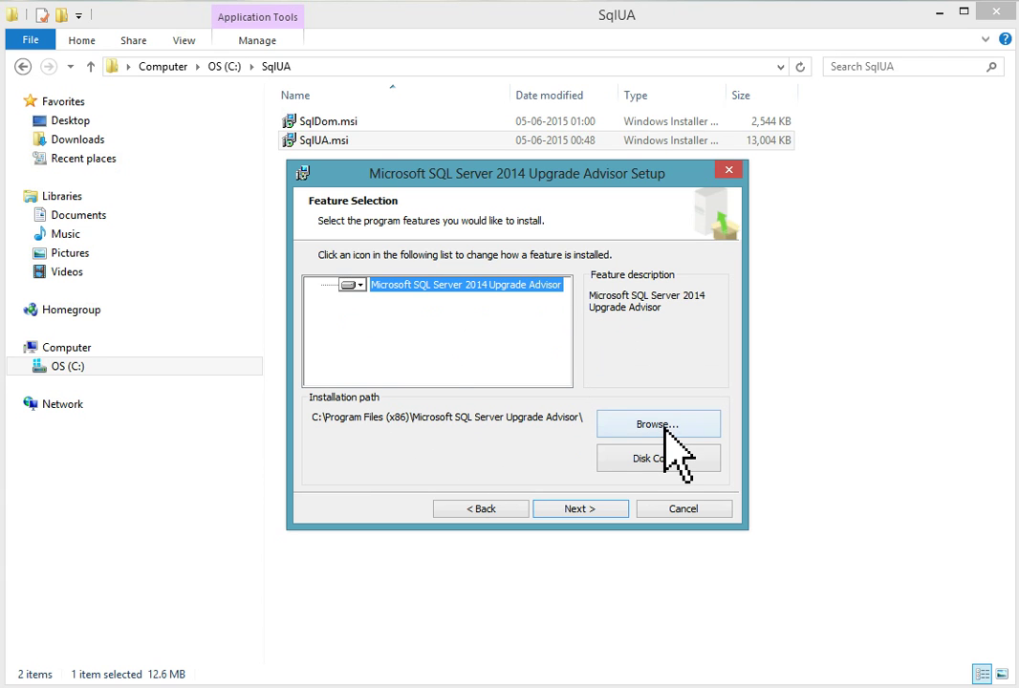
click(659, 423)
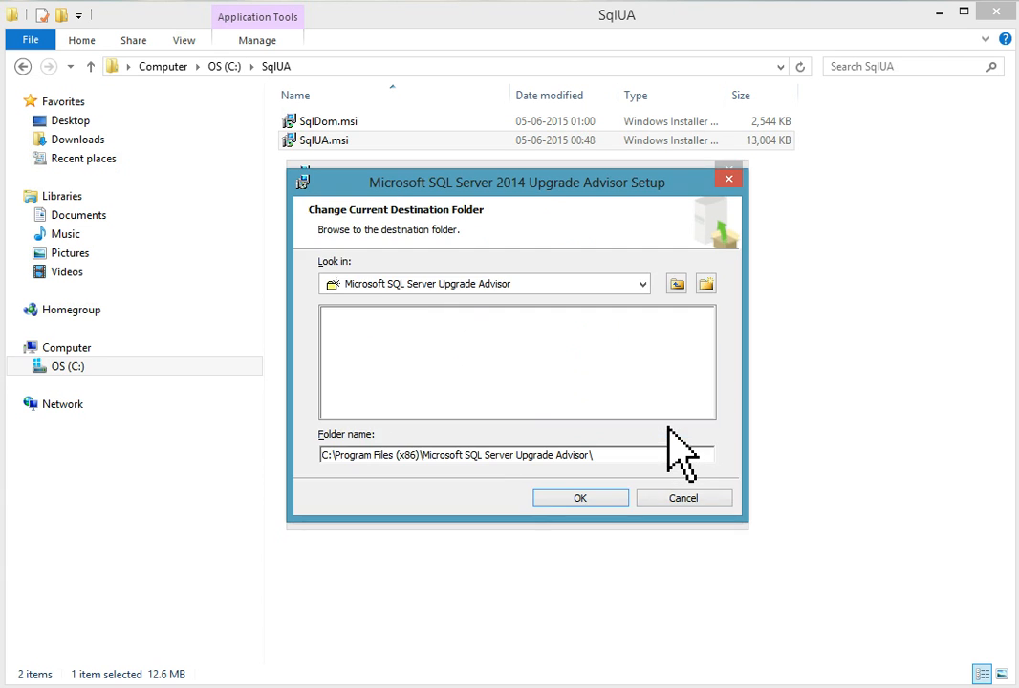
click(579, 497)
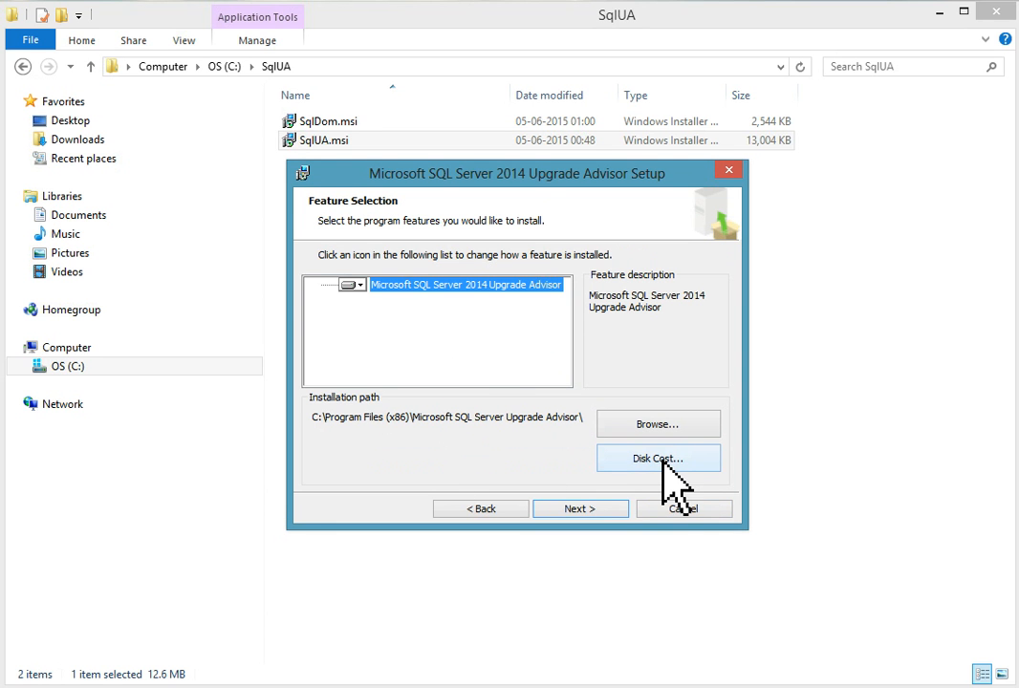
click(658, 458)
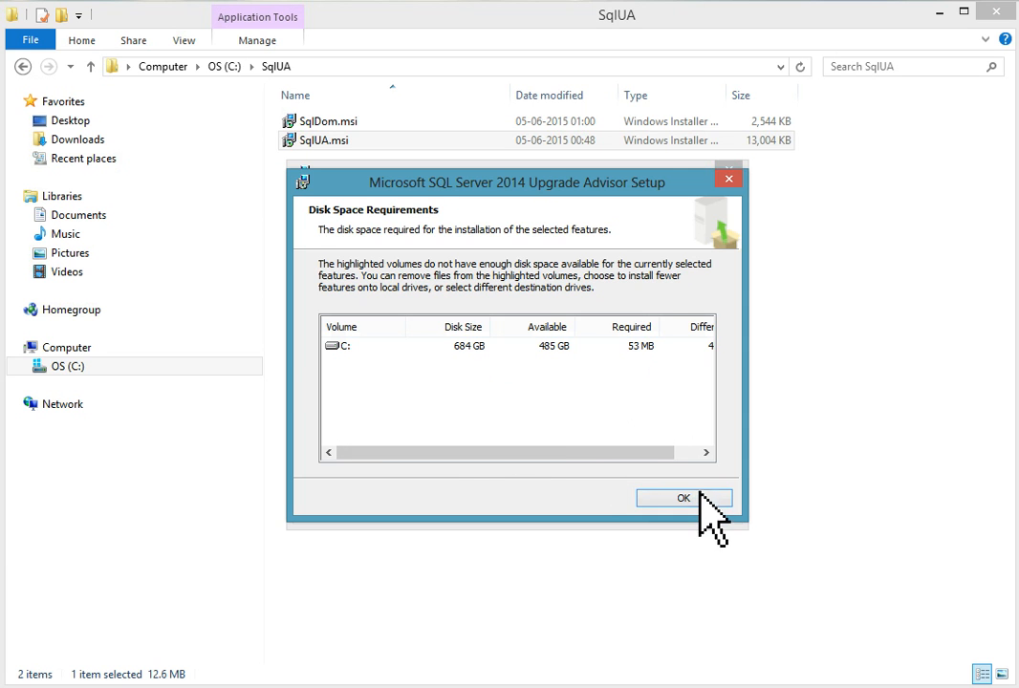
click(677, 497)
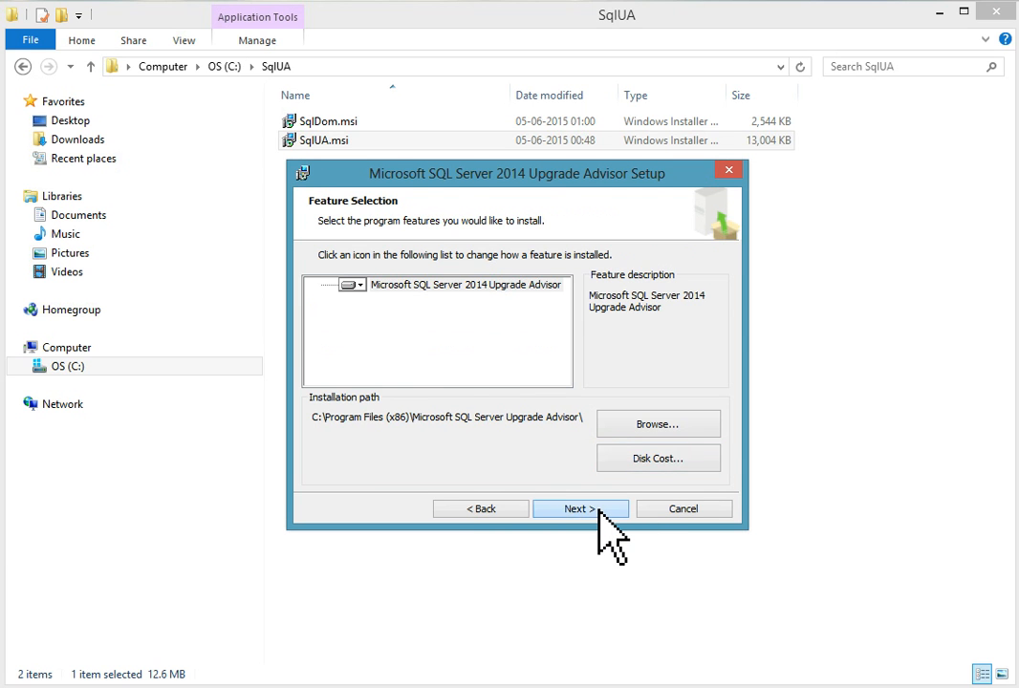
click(580, 509)
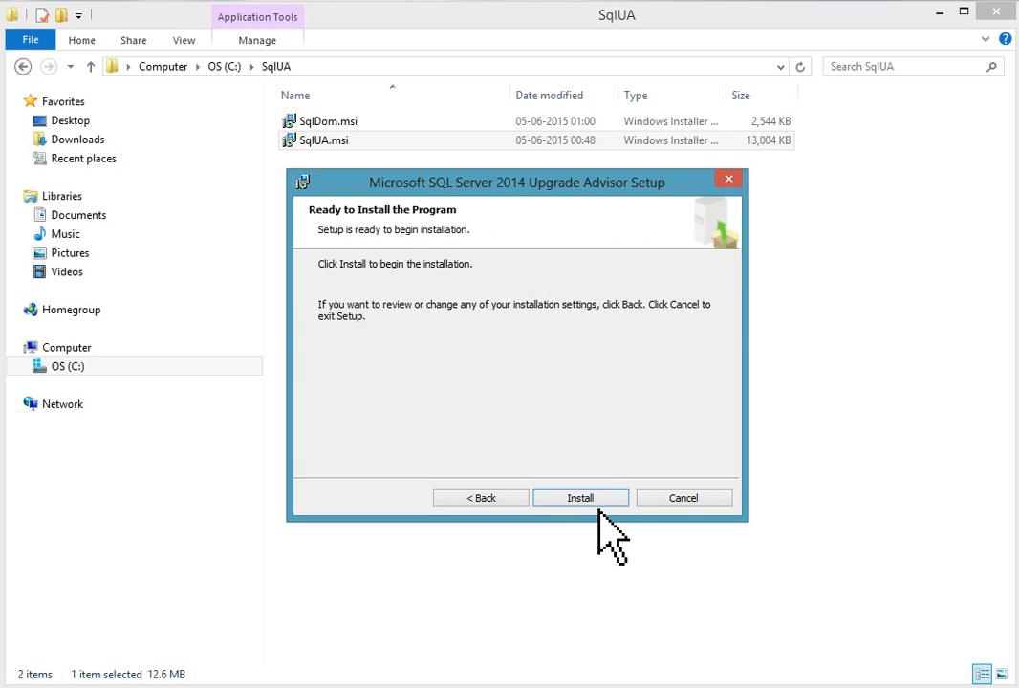
Run the Upgrade Advisor installation to completion and exit the setup wizard
click(580, 497)
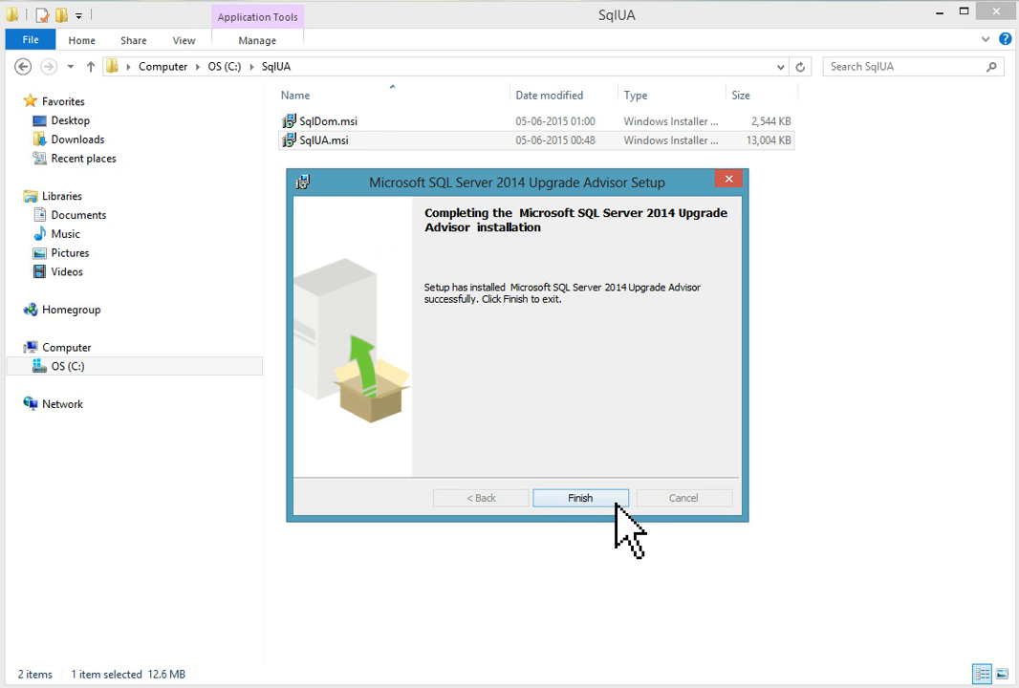
click(581, 498)
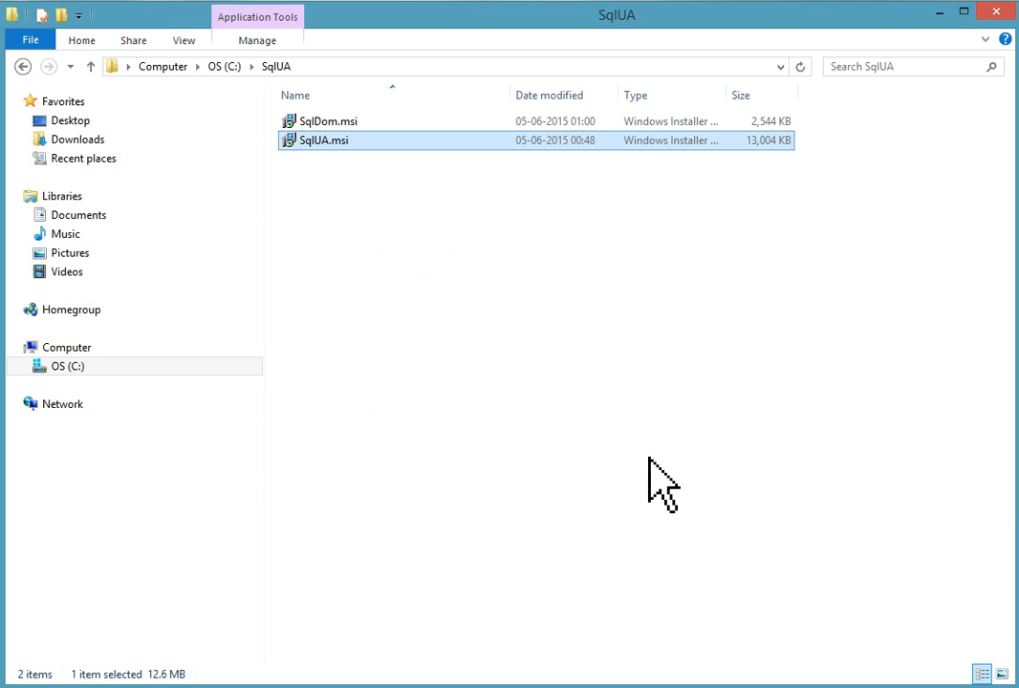
mouse_move(818, 436)
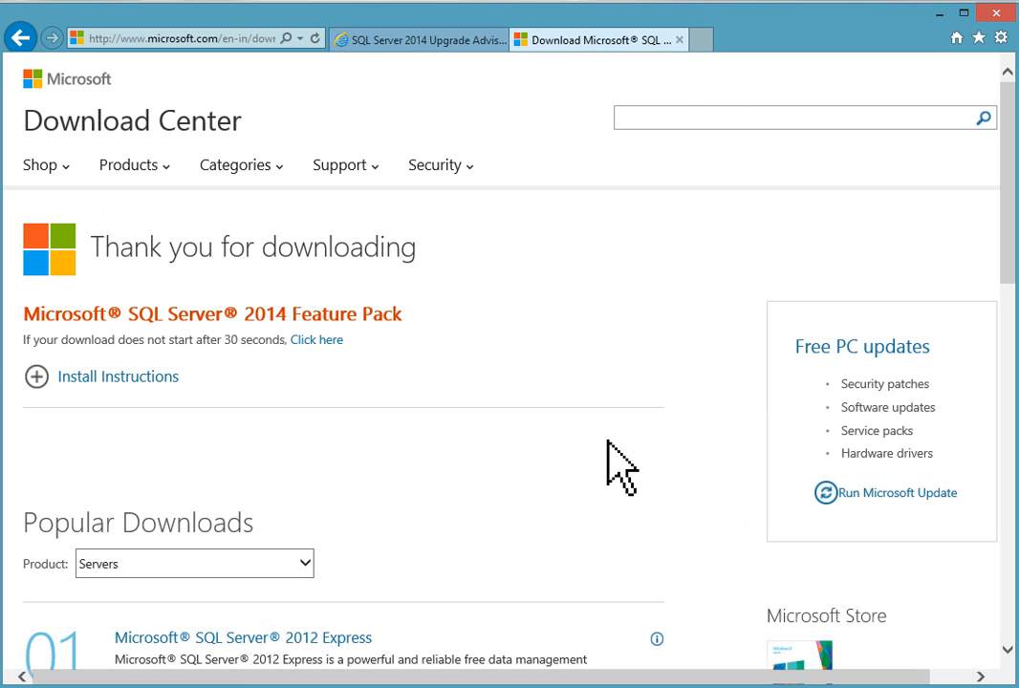
Scroll through the SQLServerLog article, then launch SQL Server 2014 Upgrade Advisor from Start
click(418, 40)
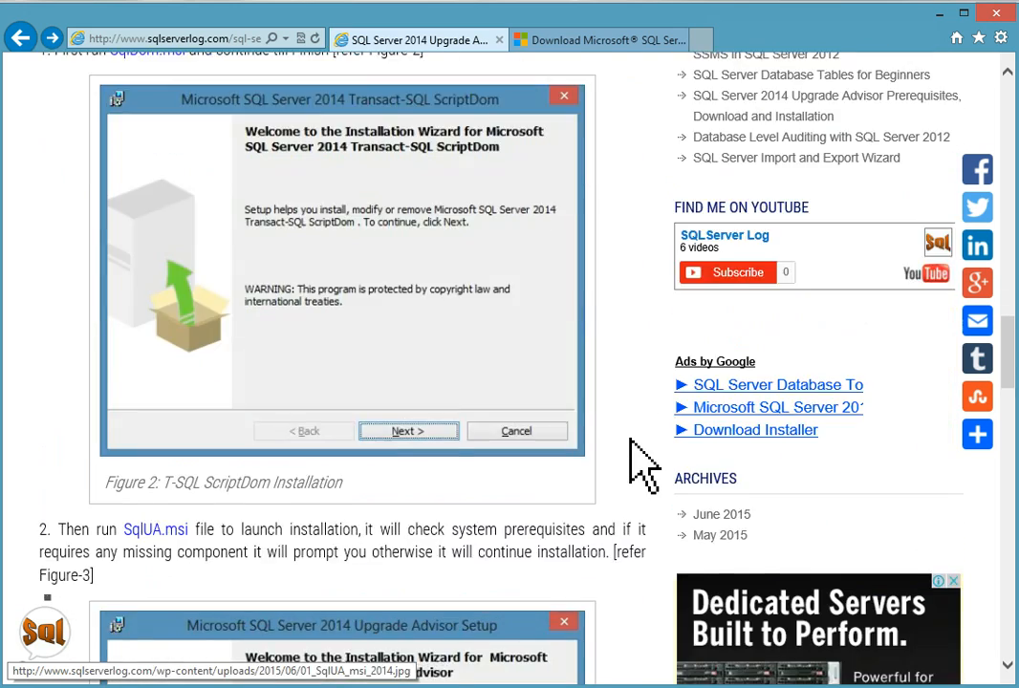
scroll(down, 3)
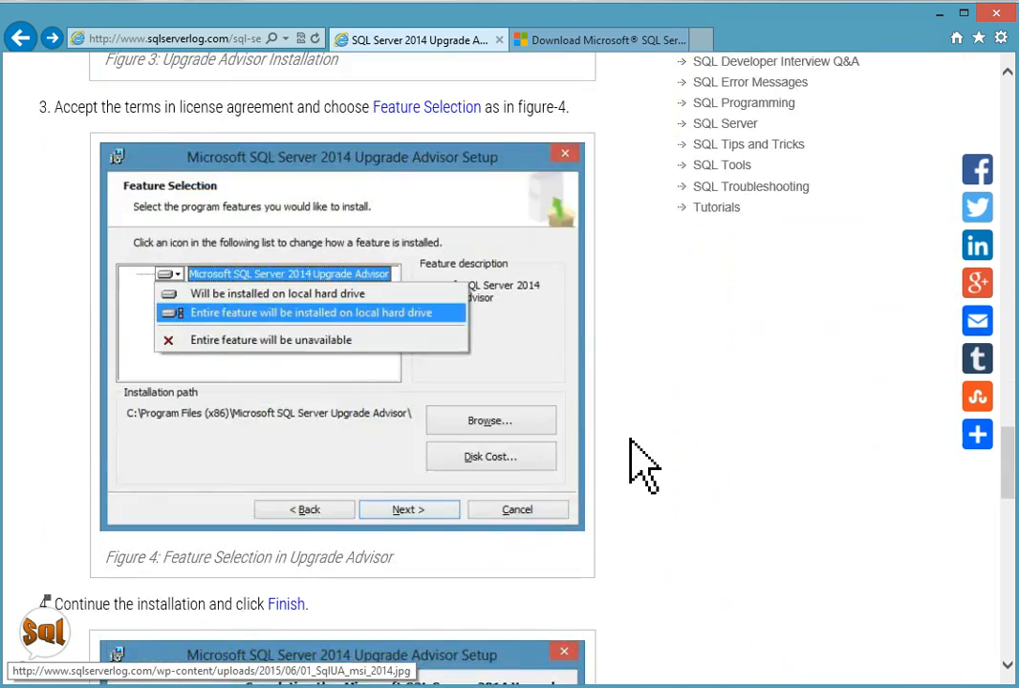
scroll(down, 3)
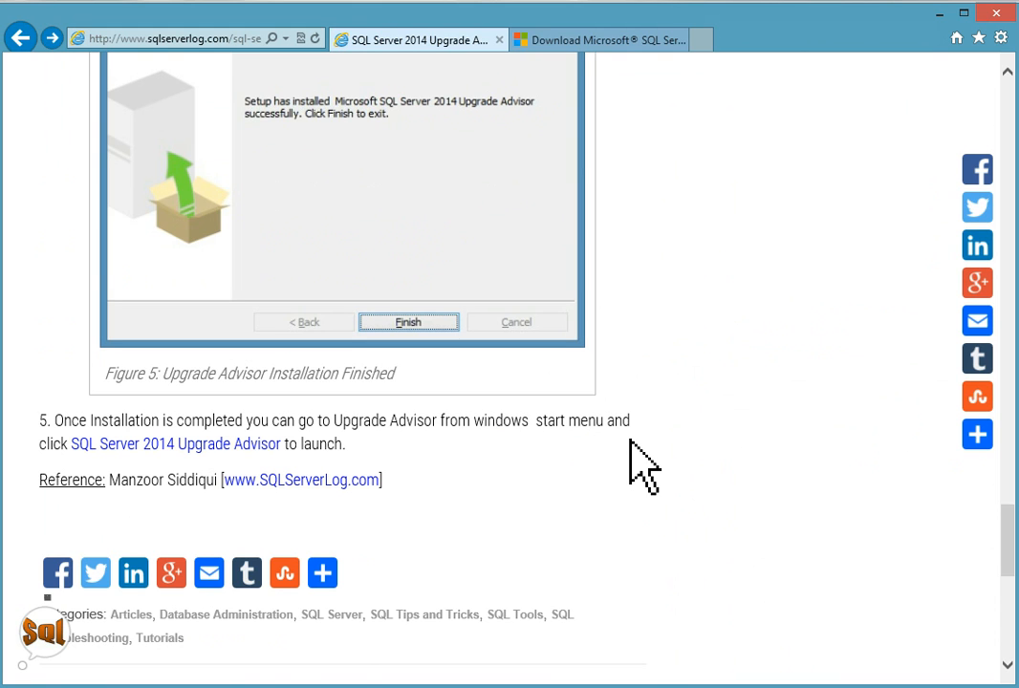
mouse_move(661, 492)
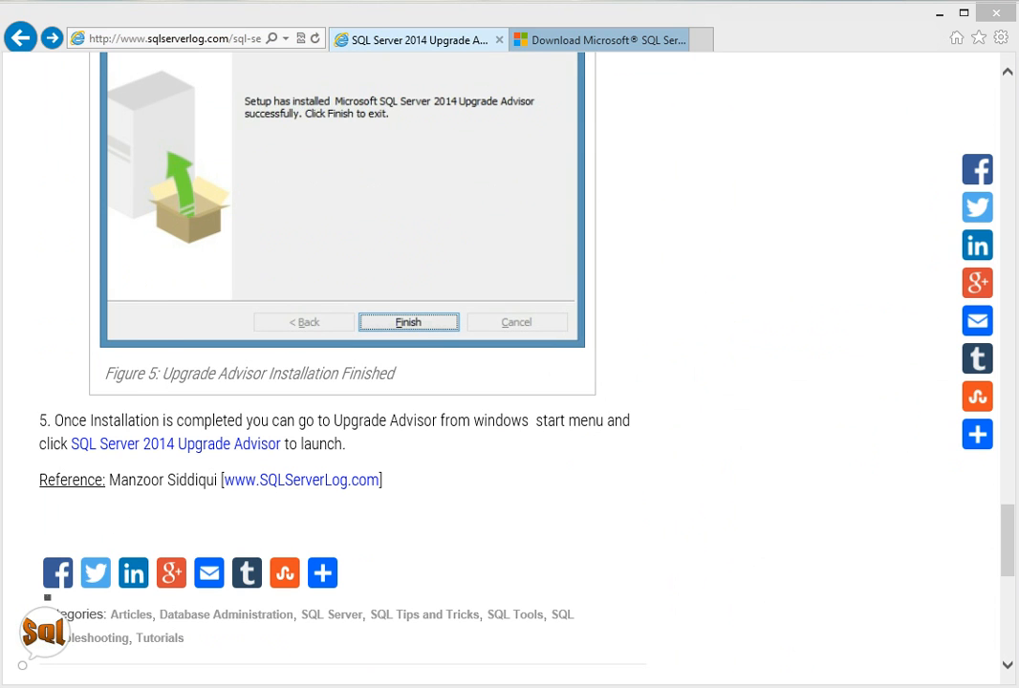
click(408, 322)
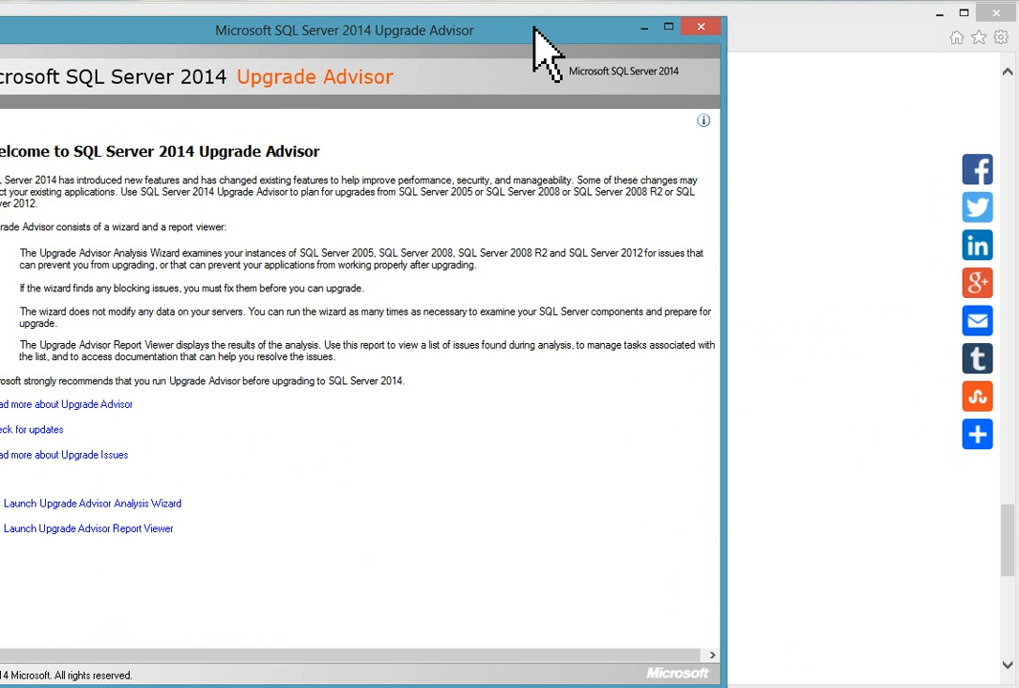